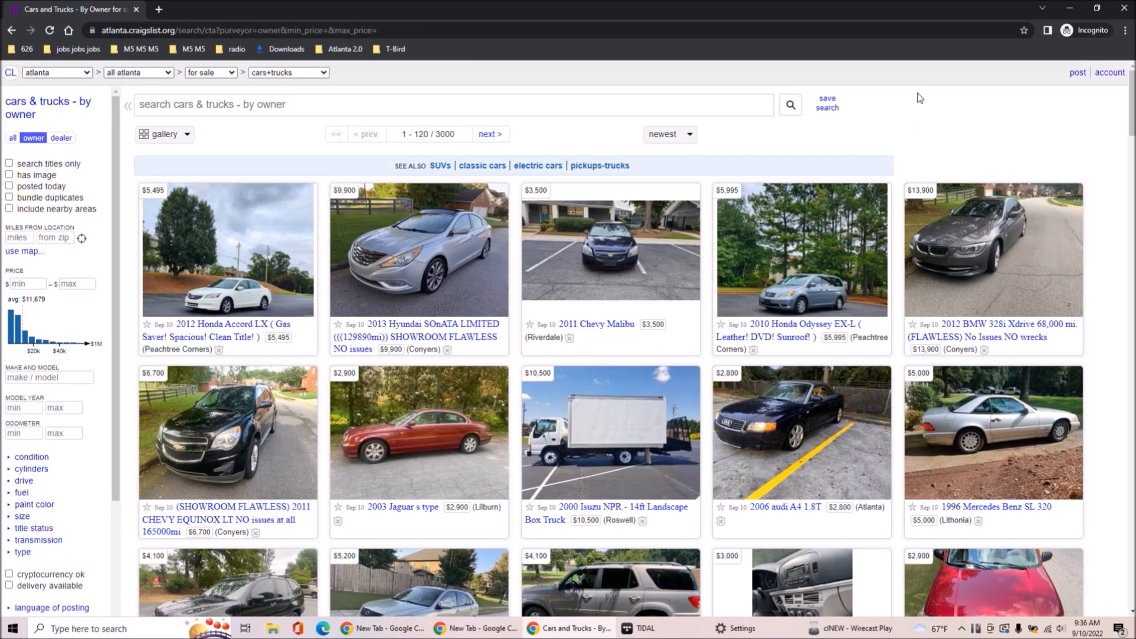
Zoom in Chrome on the Atlanta by-owner cars gallery so listings appear larger
right_click(919, 97)
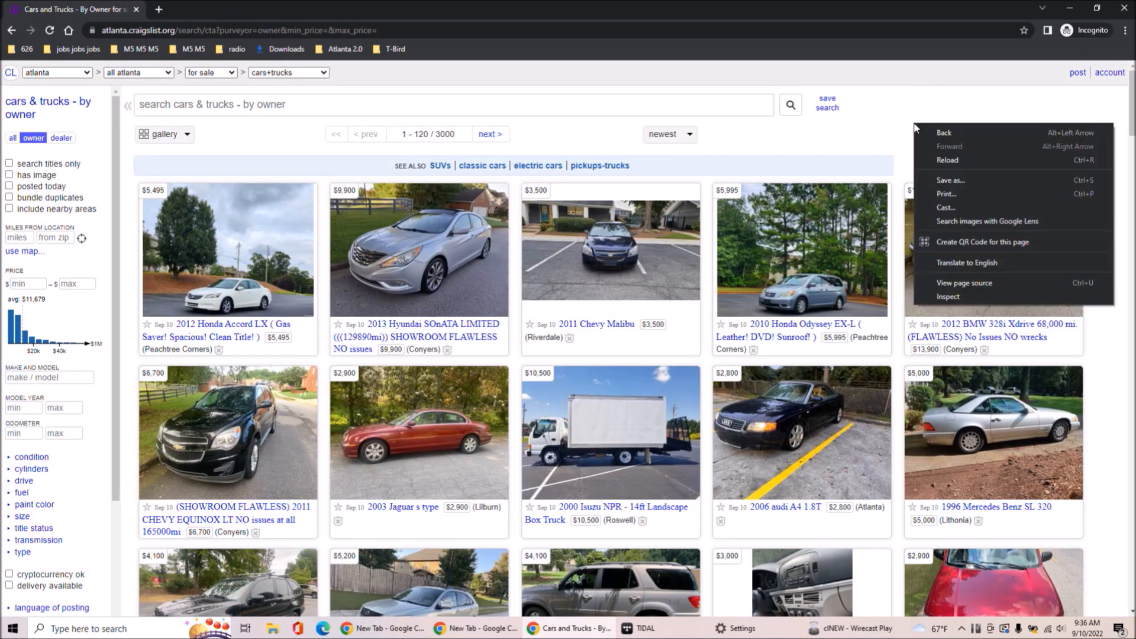
click(1125, 30)
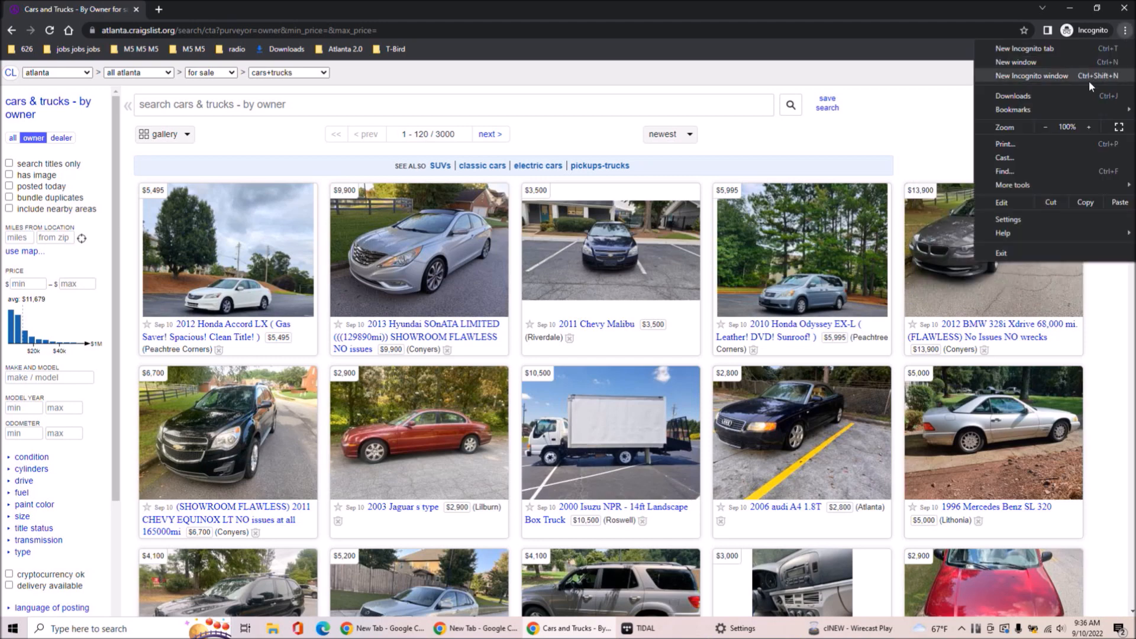
click(1088, 127)
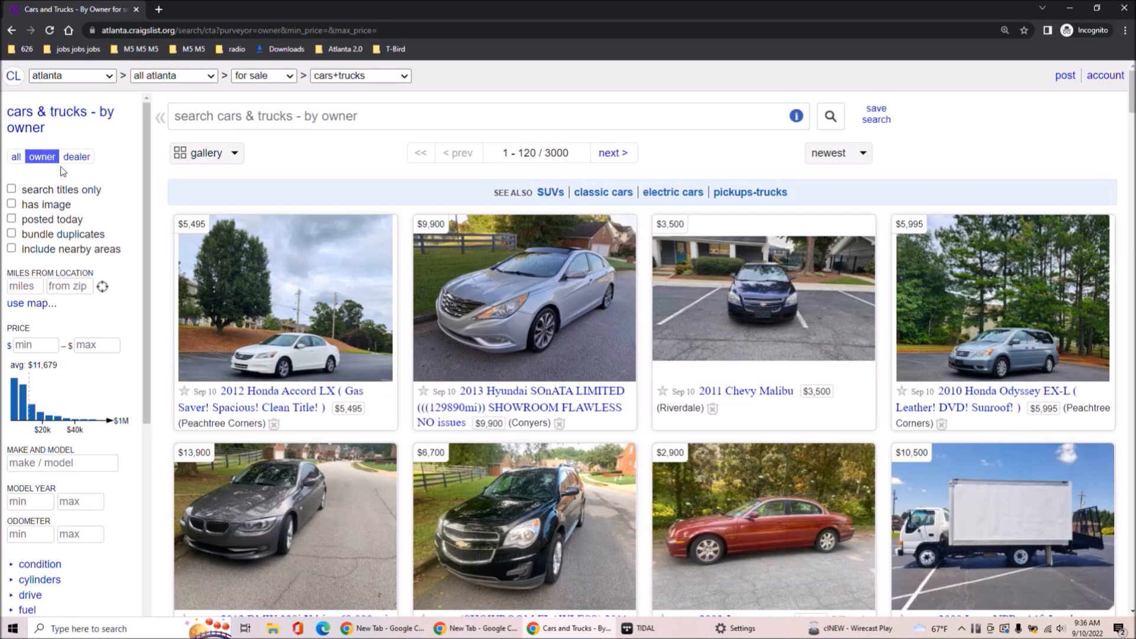
mouse_move(523, 336)
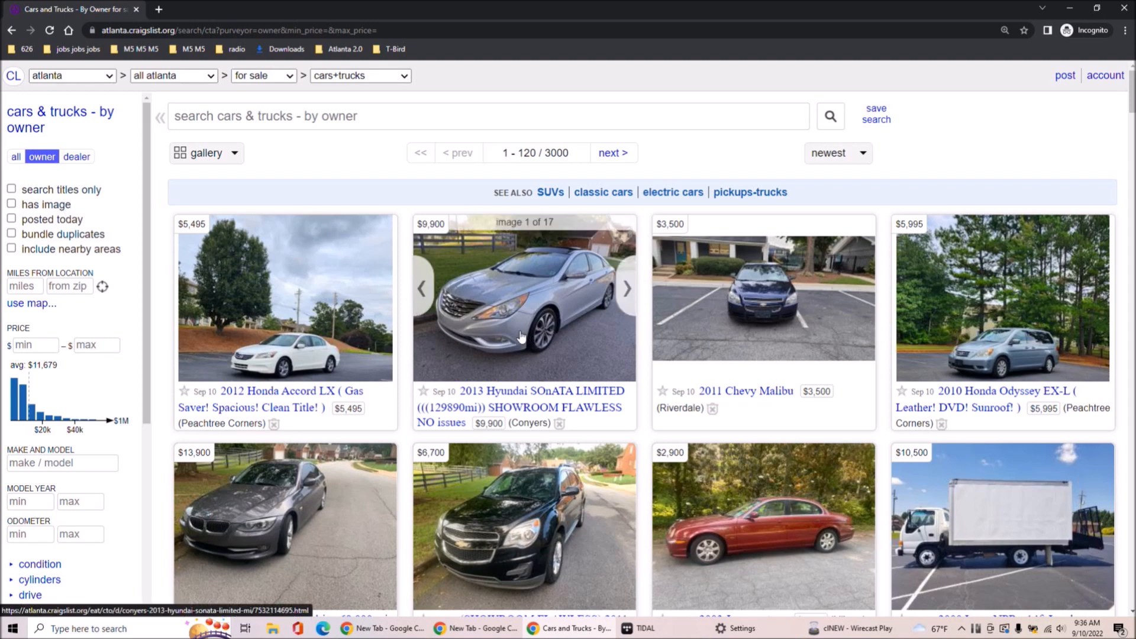
Glance at the 2011 Chevy Malibu listing, then return and scroll toward the 2003 Ford Escape
click(763, 297)
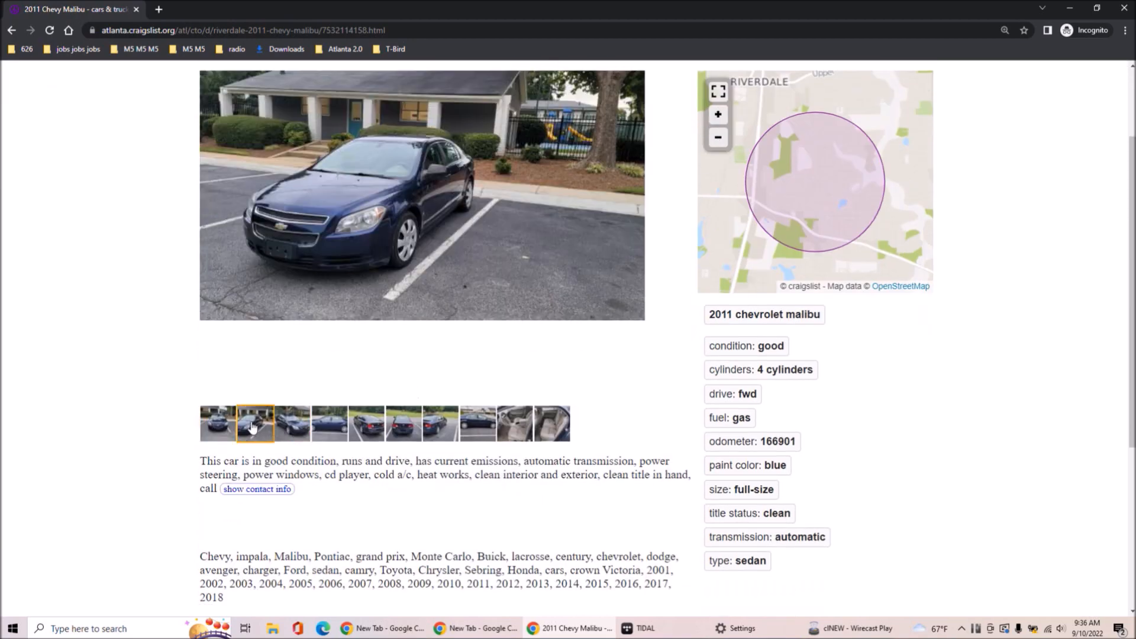
click(23, 31)
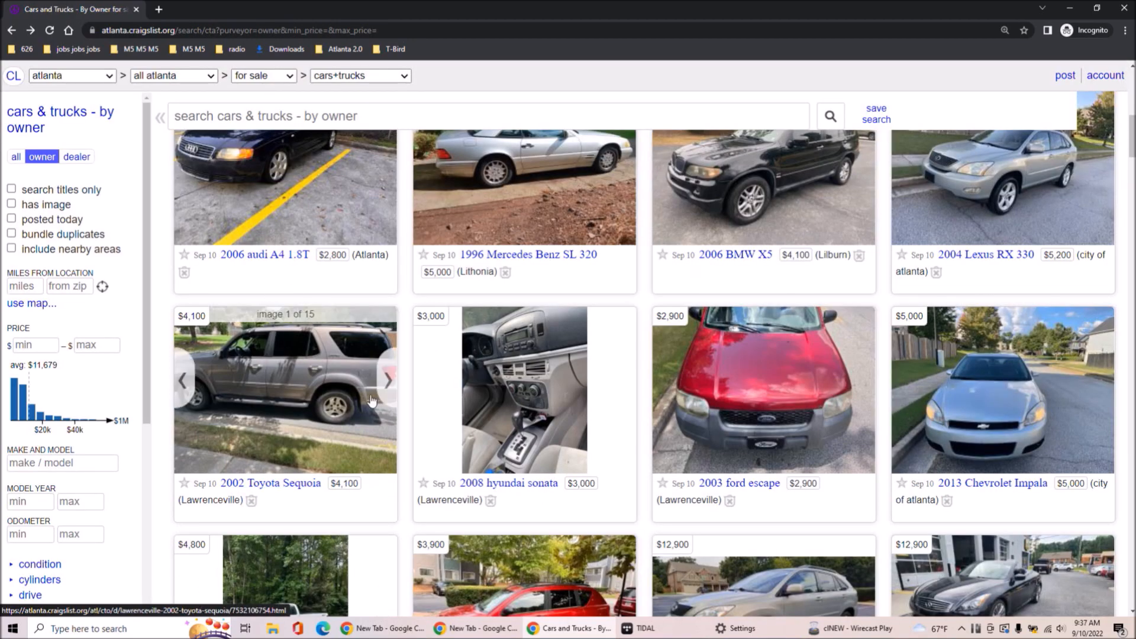
scroll(down, 3)
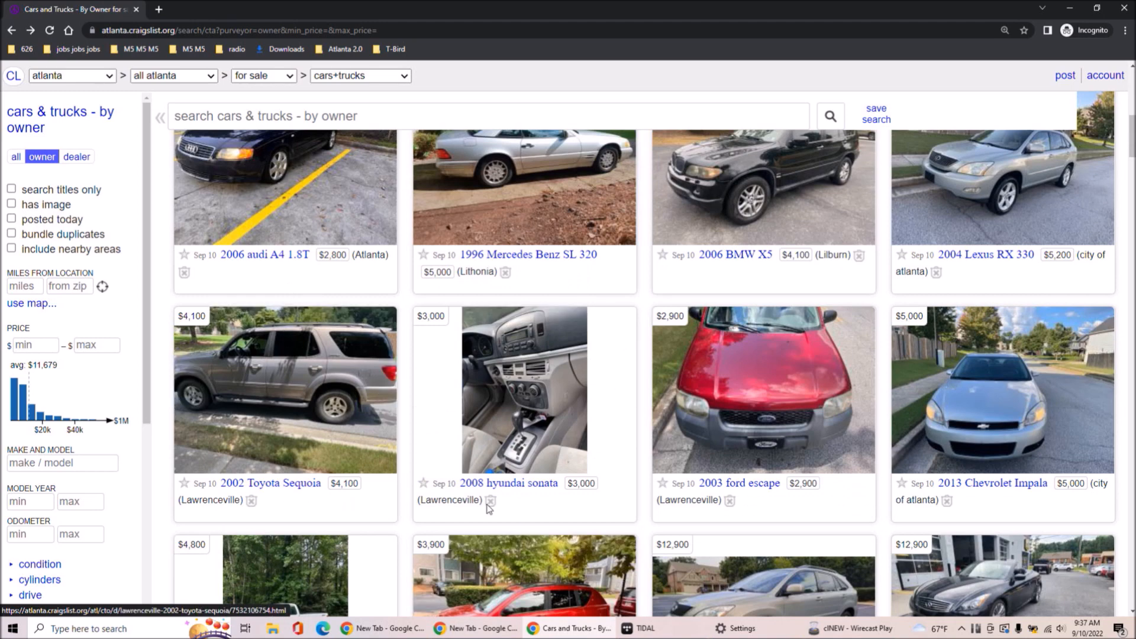
scroll(down, 3)
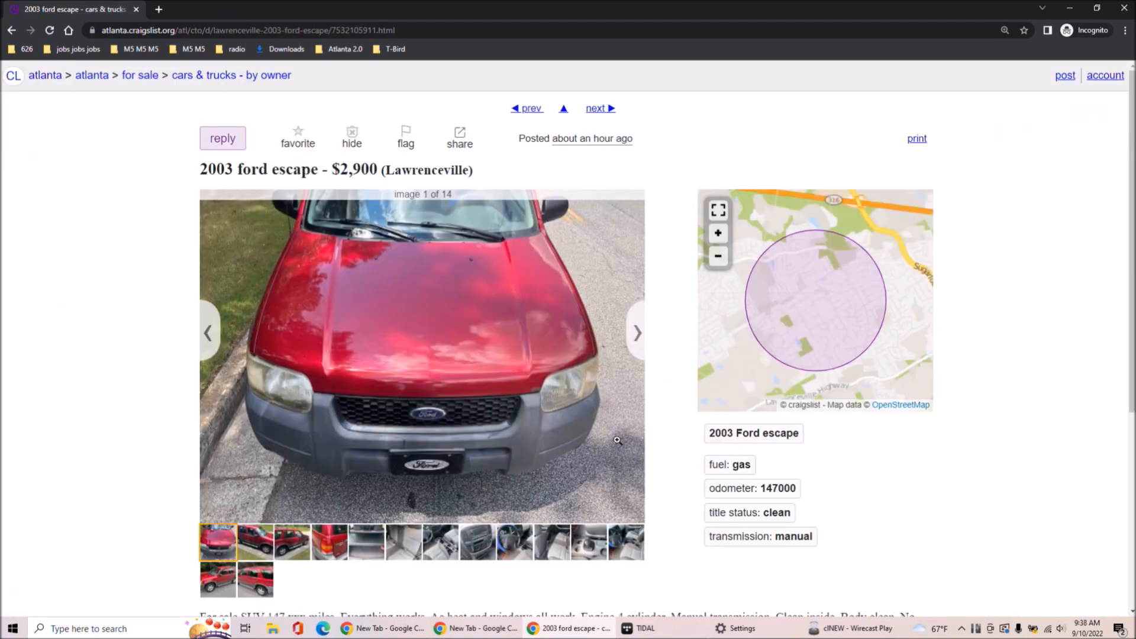
View Jeep Compass cargo and other photos, then page through Lincoln Town Car photos
scroll(down, 3)
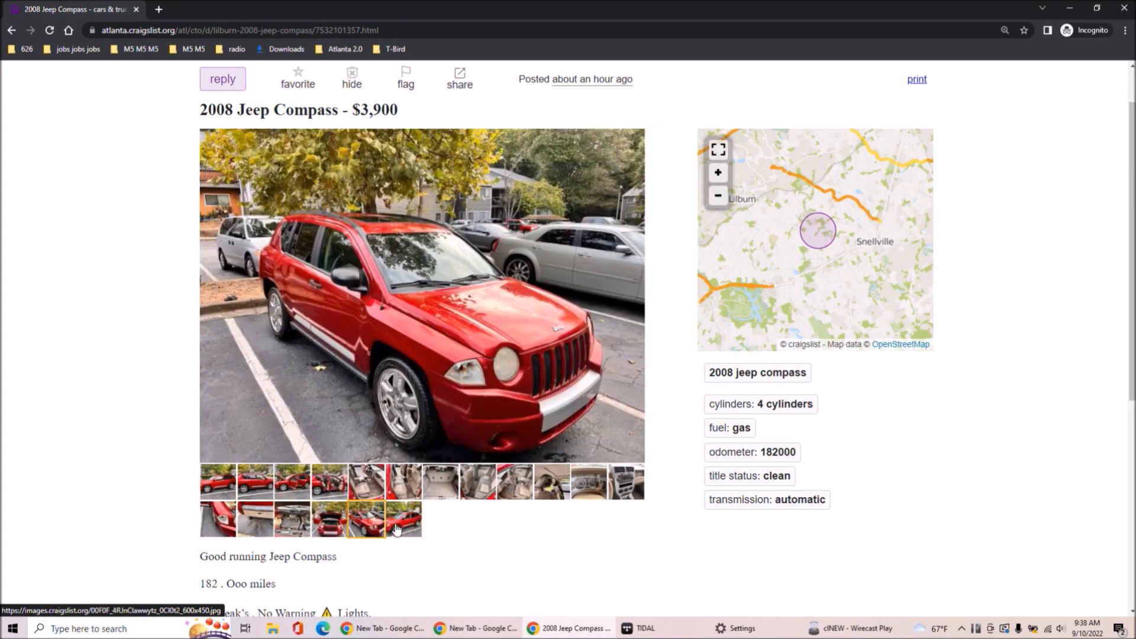
click(437, 493)
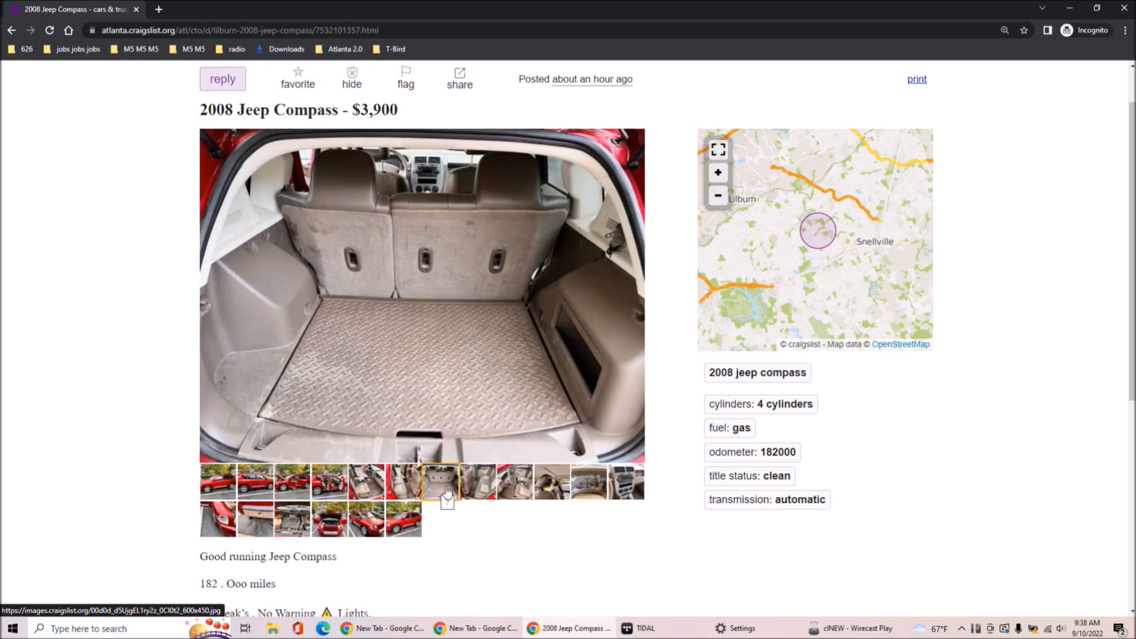
click(514, 482)
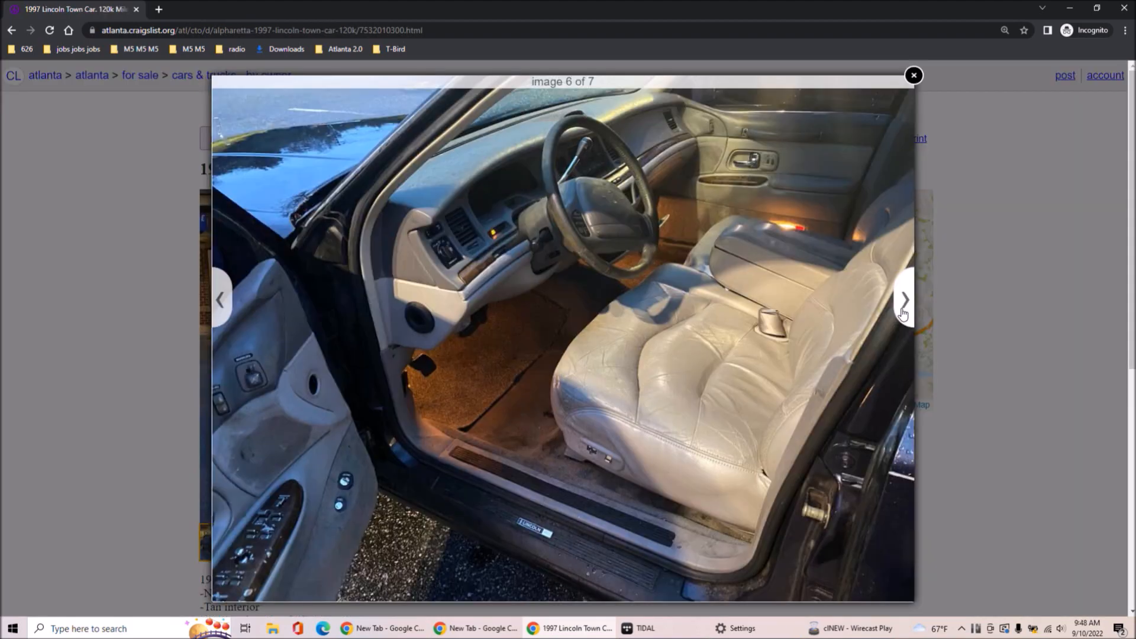
click(900, 300)
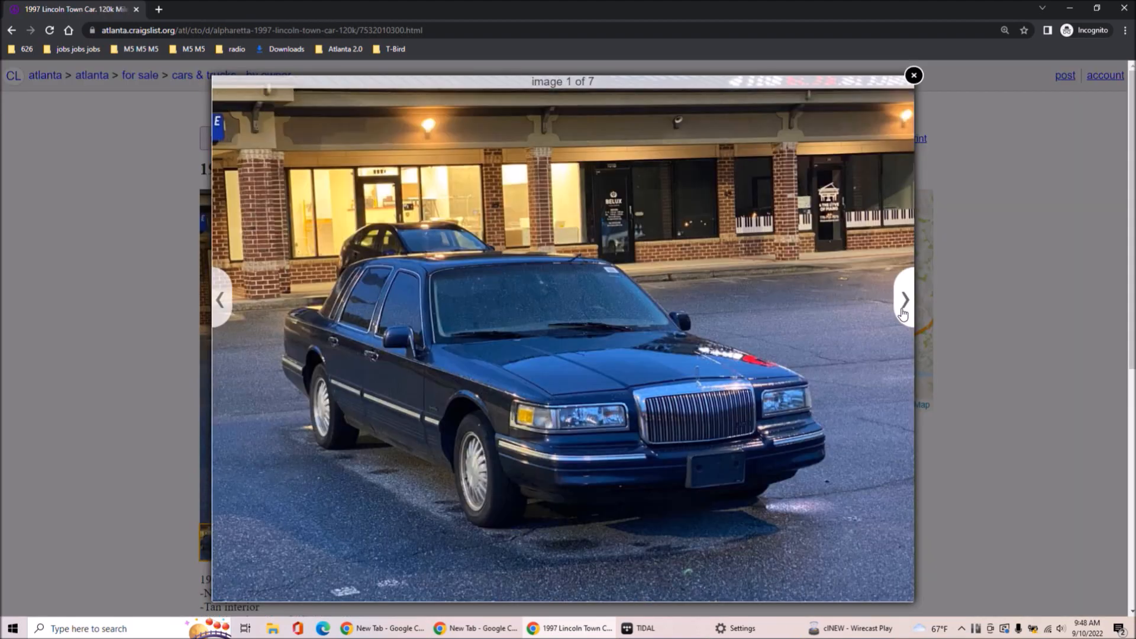
click(904, 299)
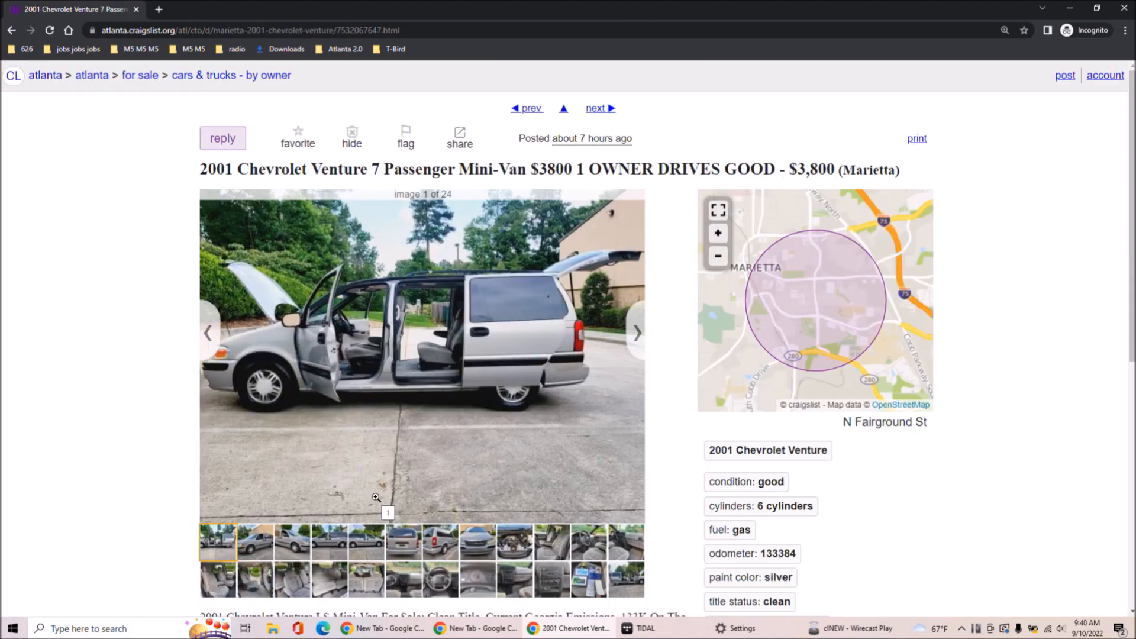
Highlight the Venture's KNOWN FLAWS paragraph and show the dashboard interior, photo 12 of 24
scroll(down, 3)
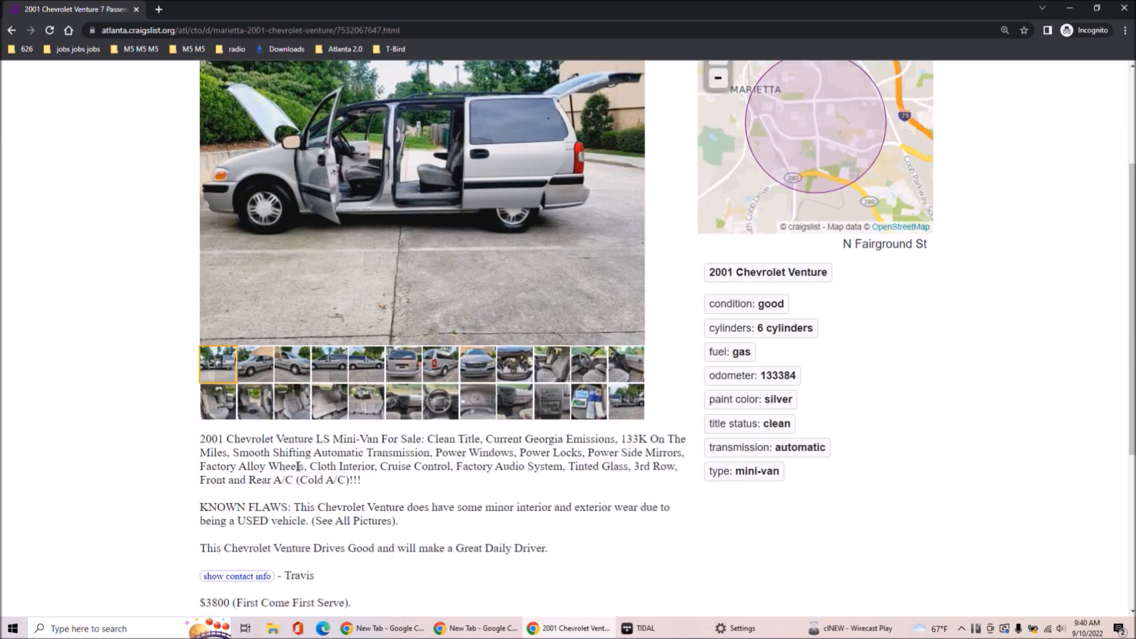
drag(270, 466, 507, 520)
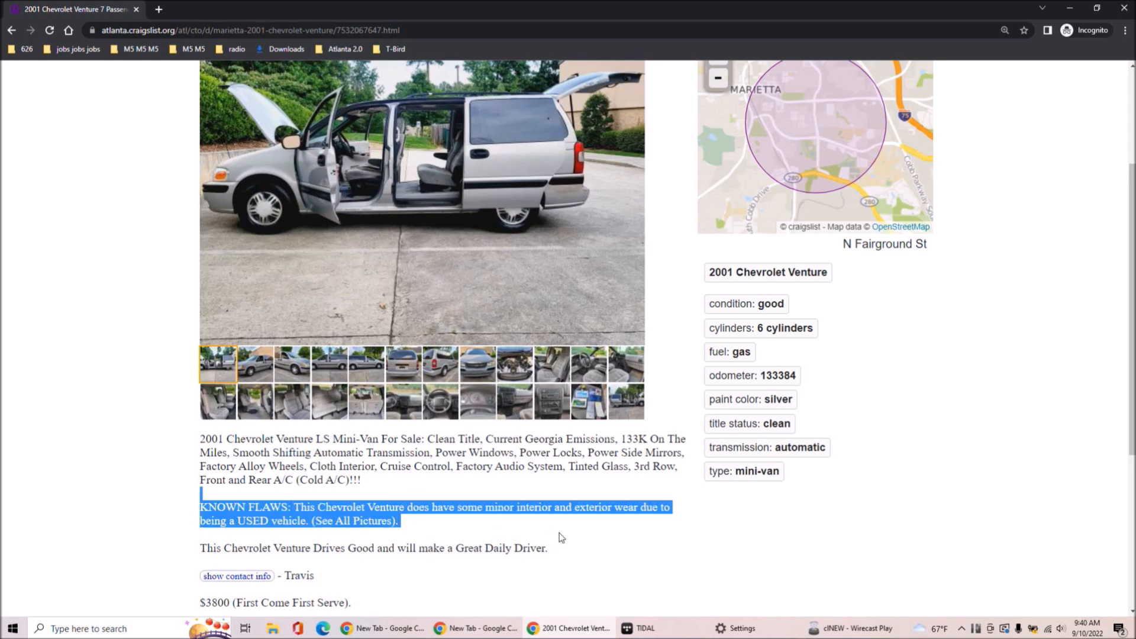
click(263, 522)
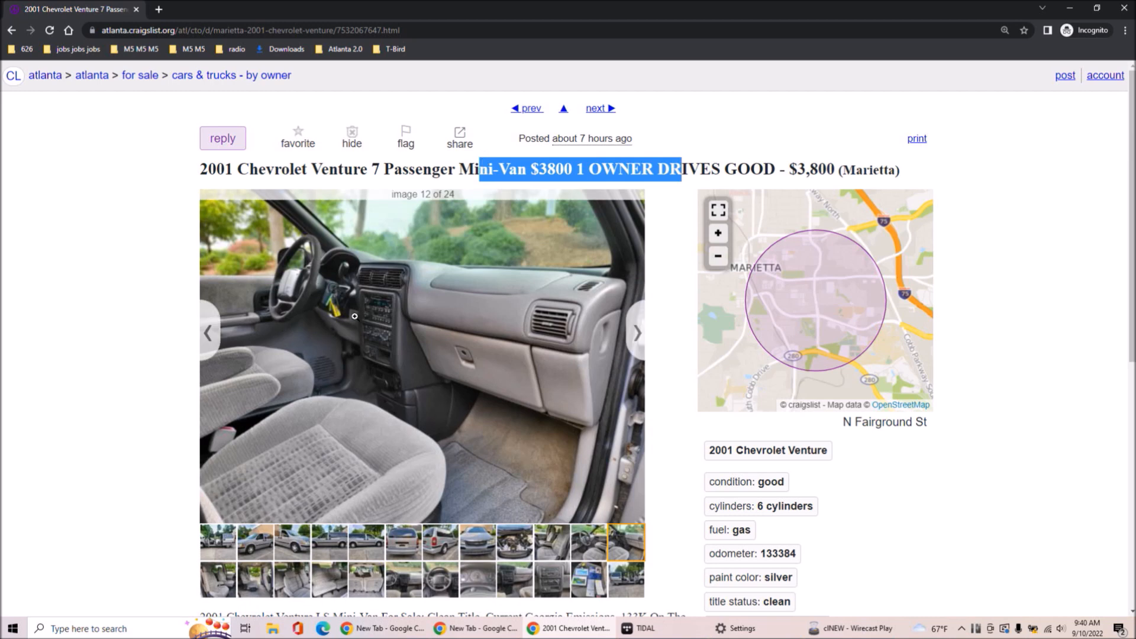
mouse_move(333, 300)
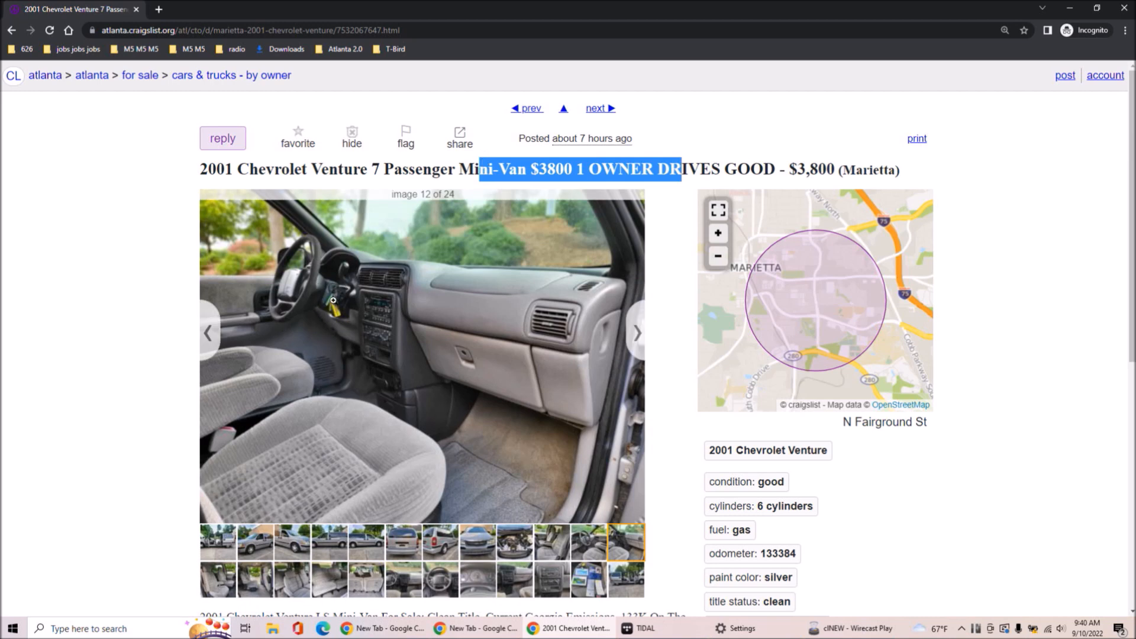
mouse_move(323, 295)
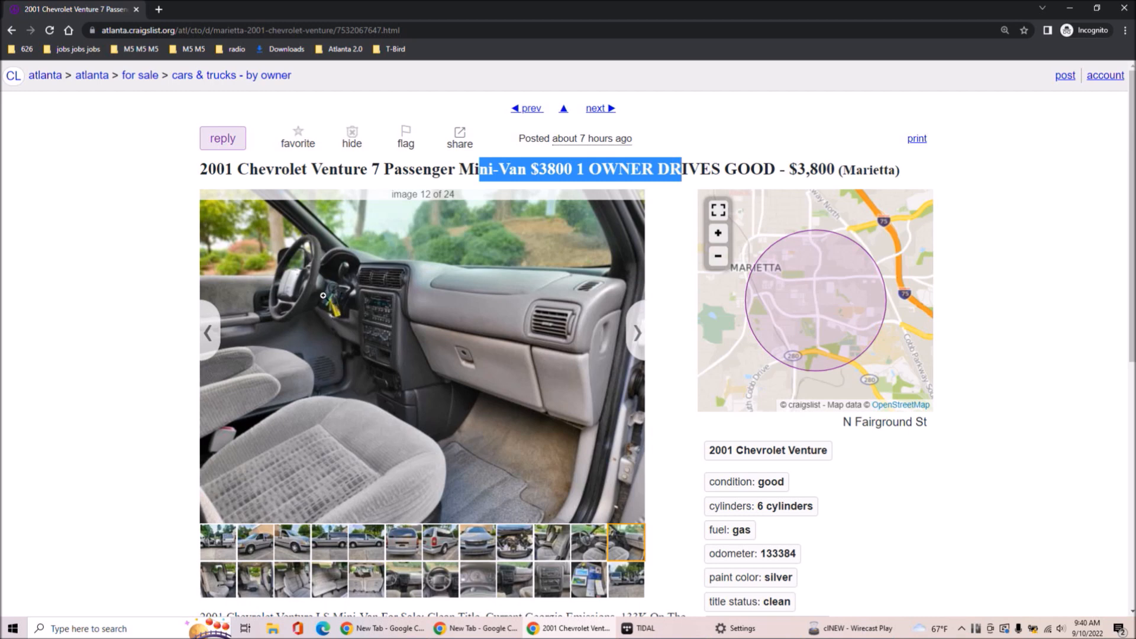
mouse_move(318, 305)
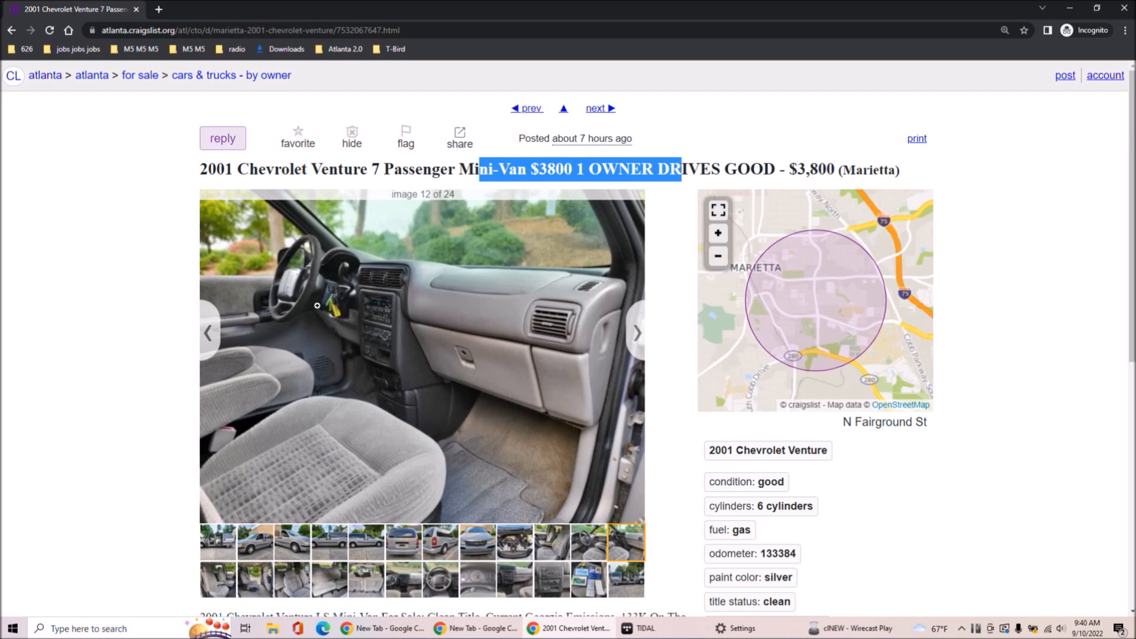
Highlight the Venture's known flaws text and show its final side-view photo with doors open
scroll(down, 3)
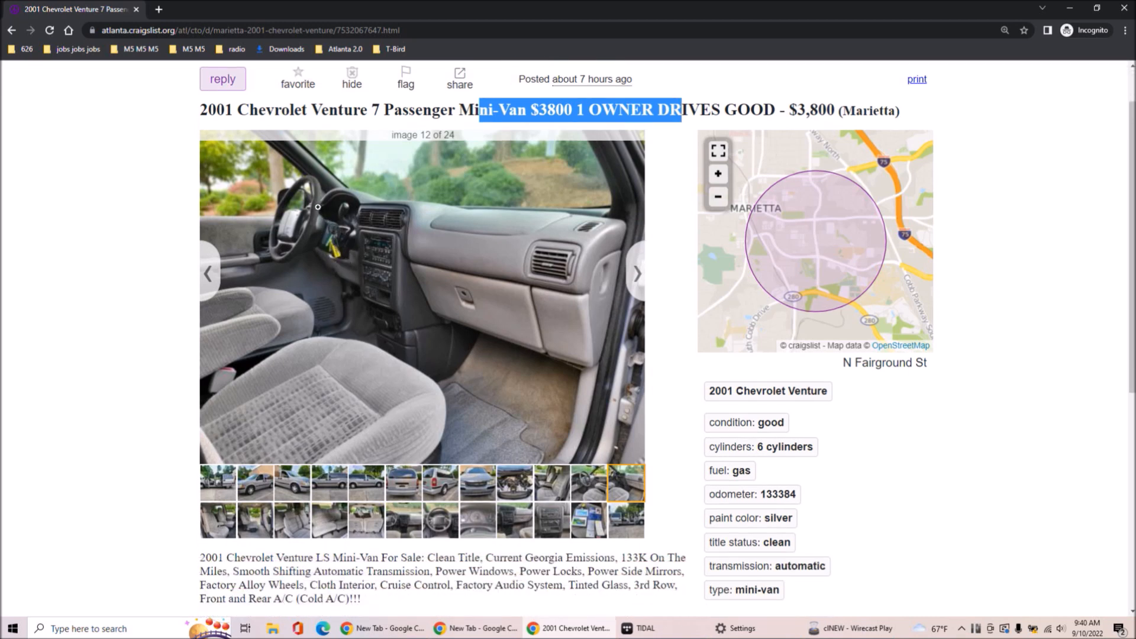
scroll(down, 3)
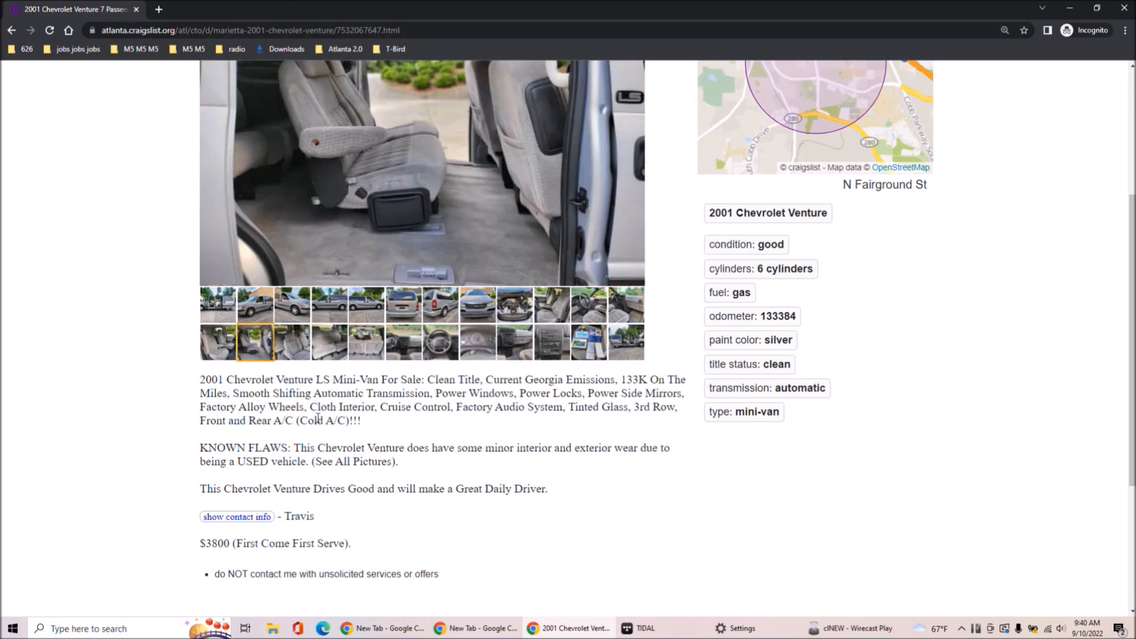
drag(270, 447, 389, 461)
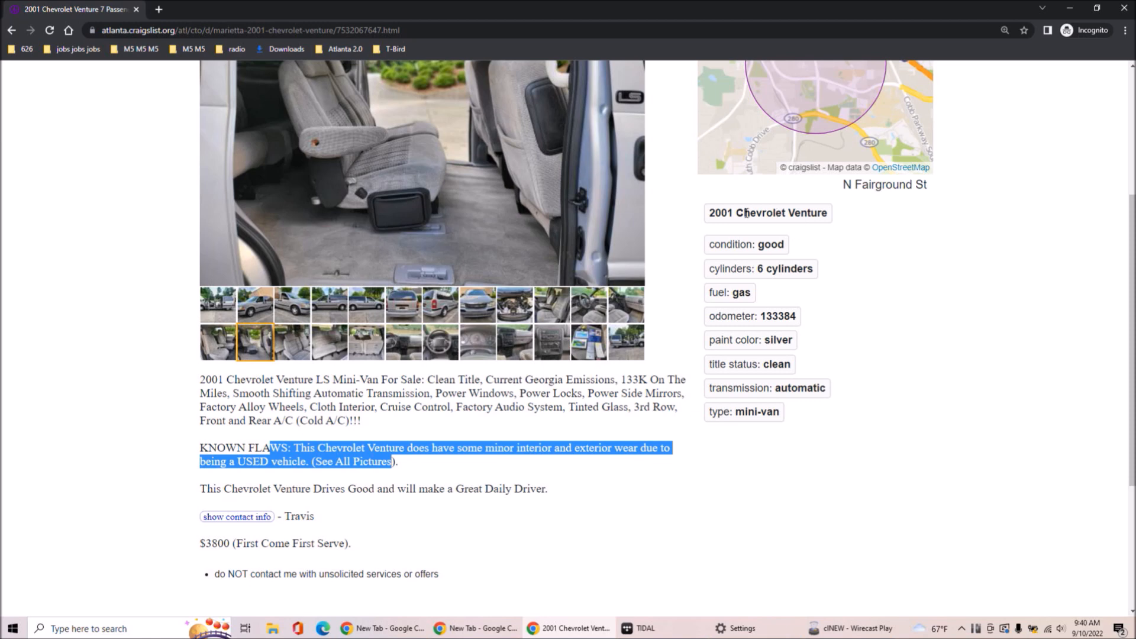
click(629, 342)
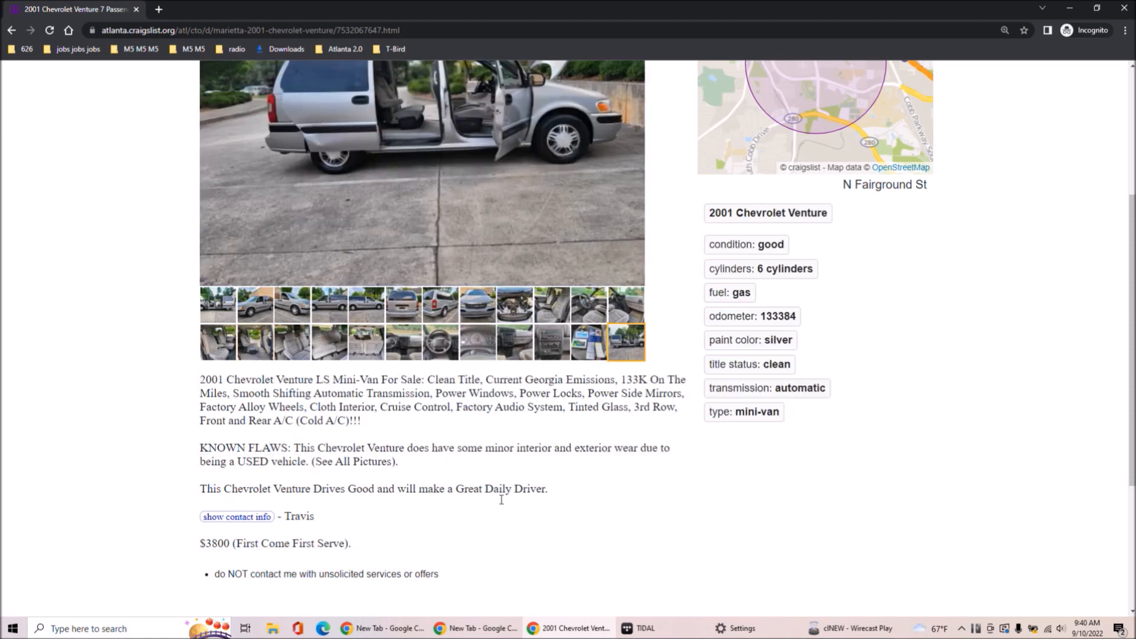
mouse_move(421, 464)
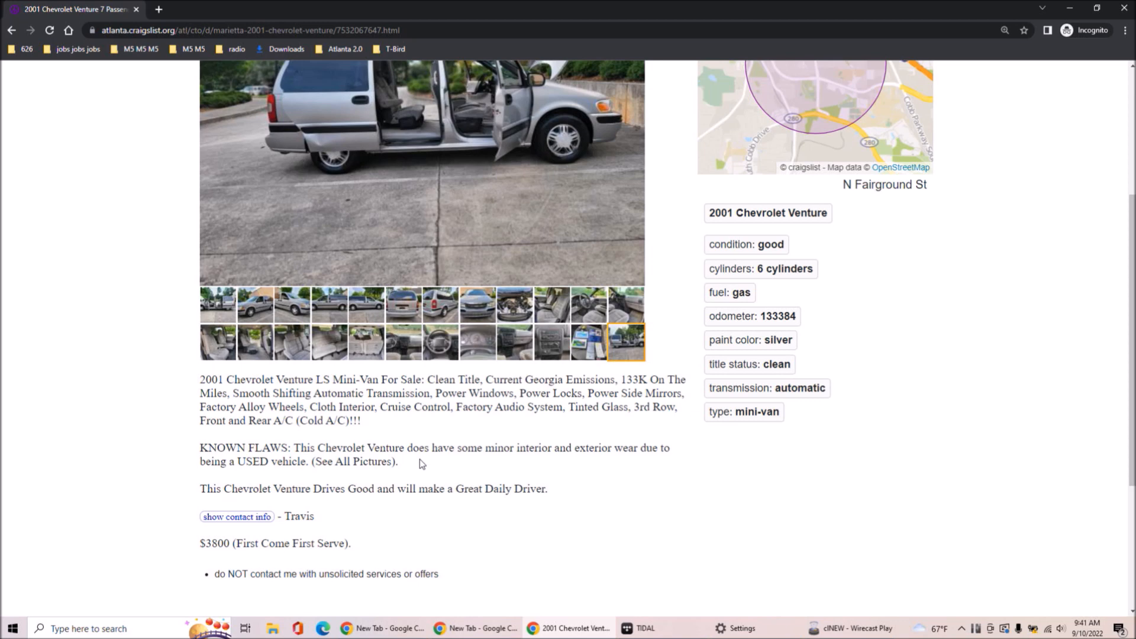
Open the Venture's third photo in the enlarged full-view image viewer
scroll(up, 3)
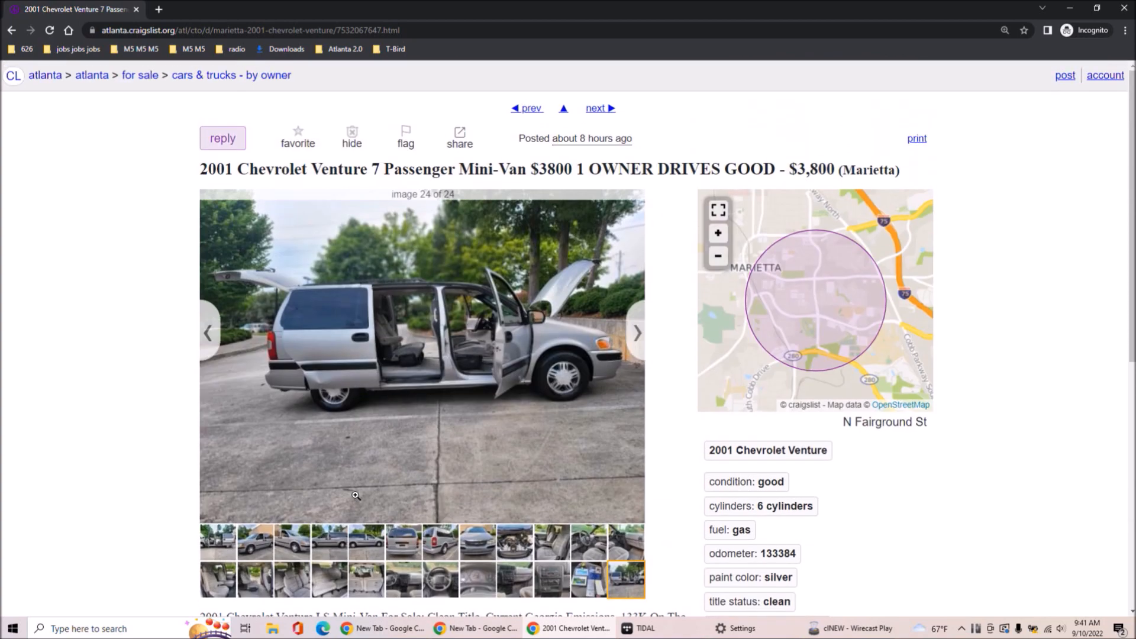
click(295, 549)
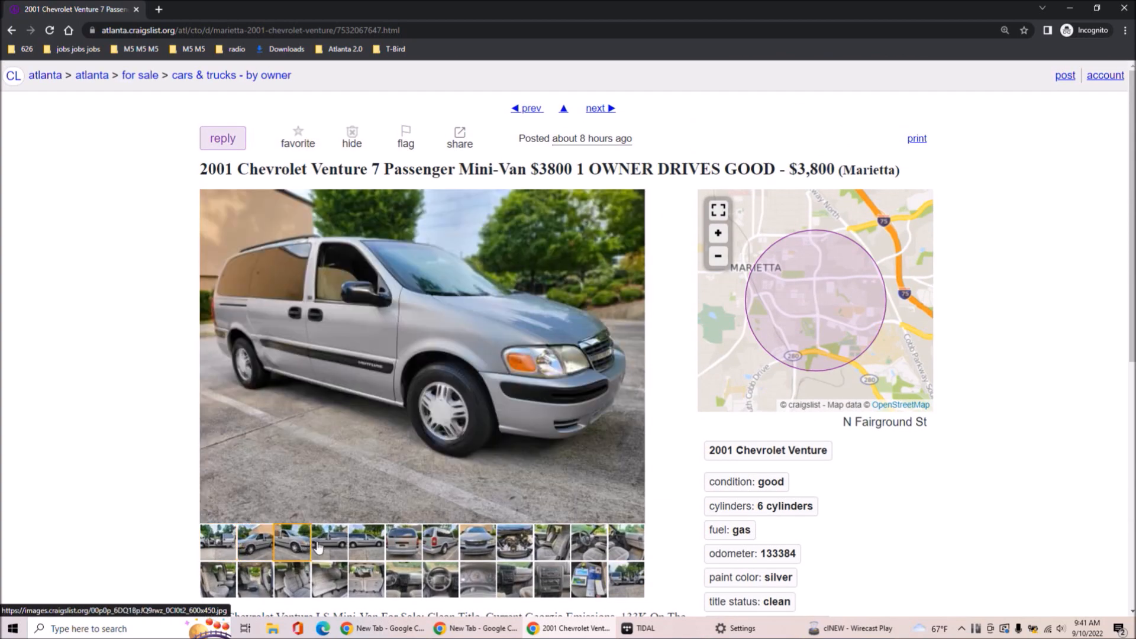
click(293, 545)
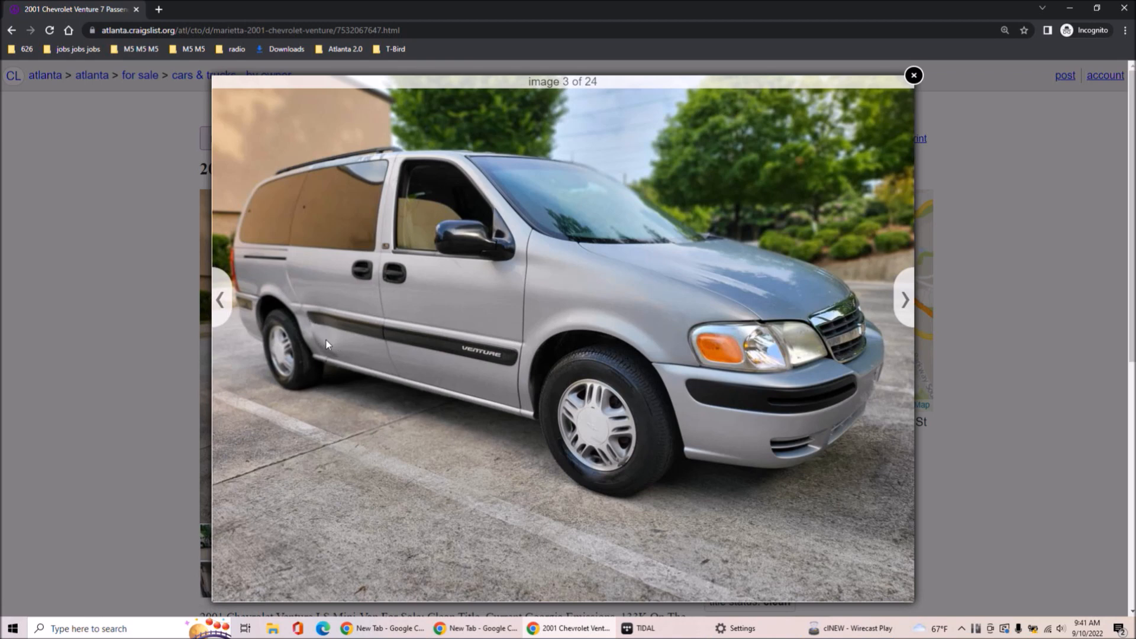
mouse_move(345, 336)
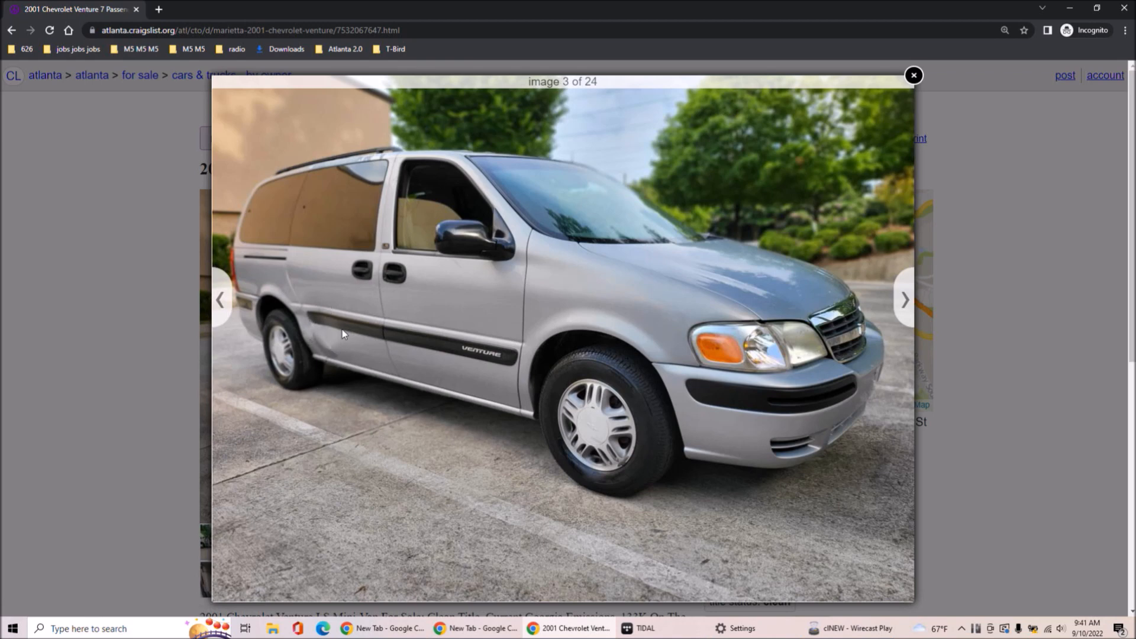
mouse_move(907, 298)
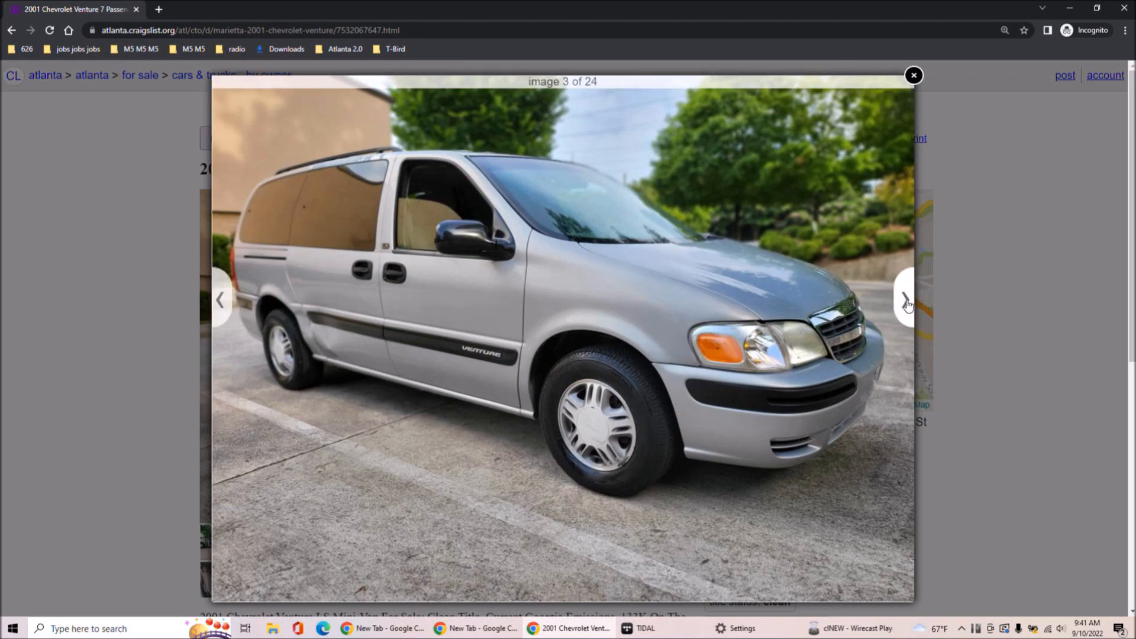
Advance through ten more Venture photos, covering exterior, engine and interior
click(907, 305)
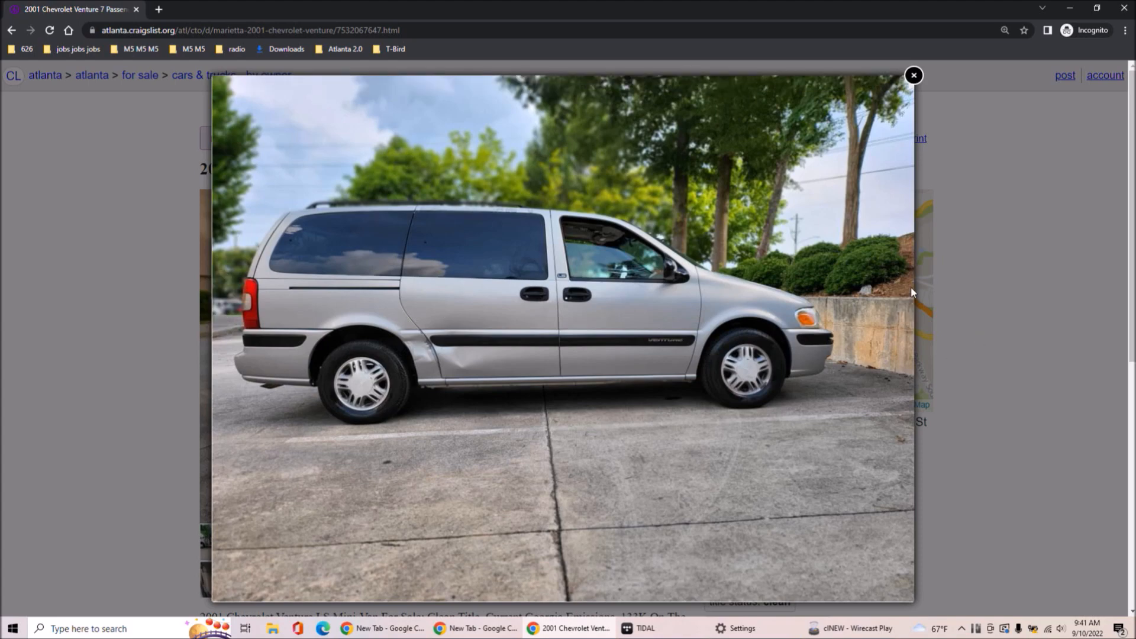
click(905, 307)
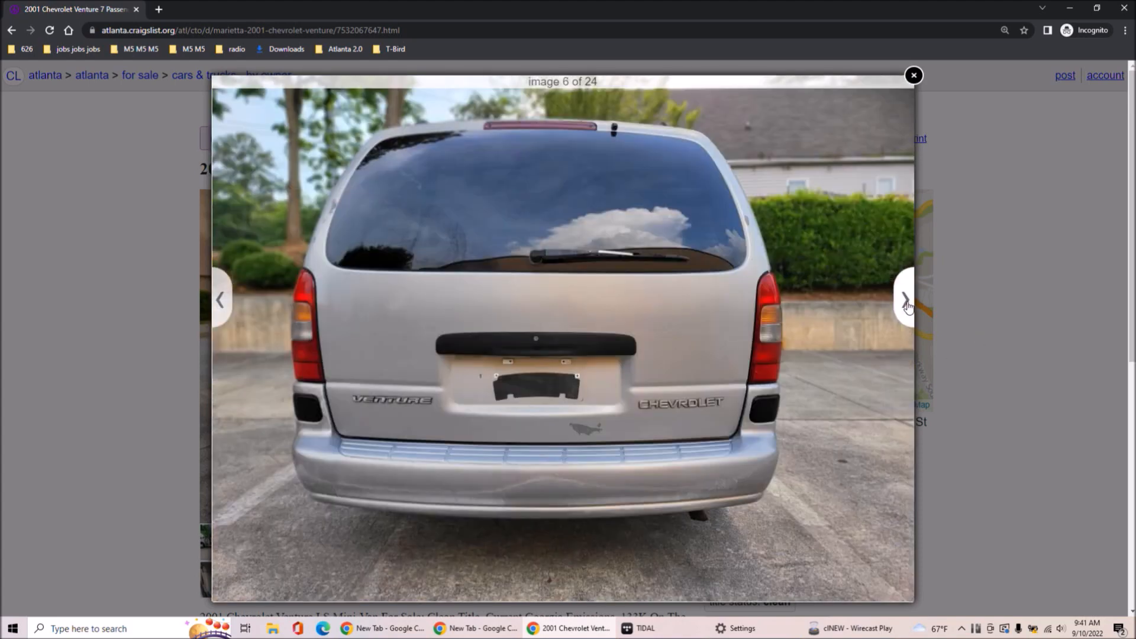
click(903, 304)
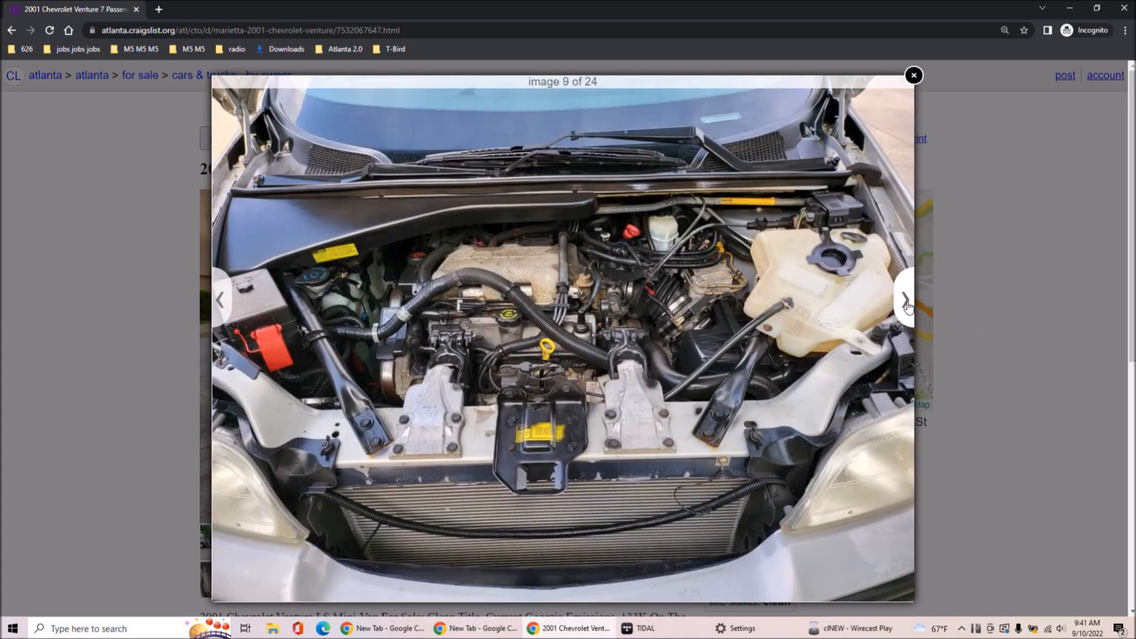
click(905, 303)
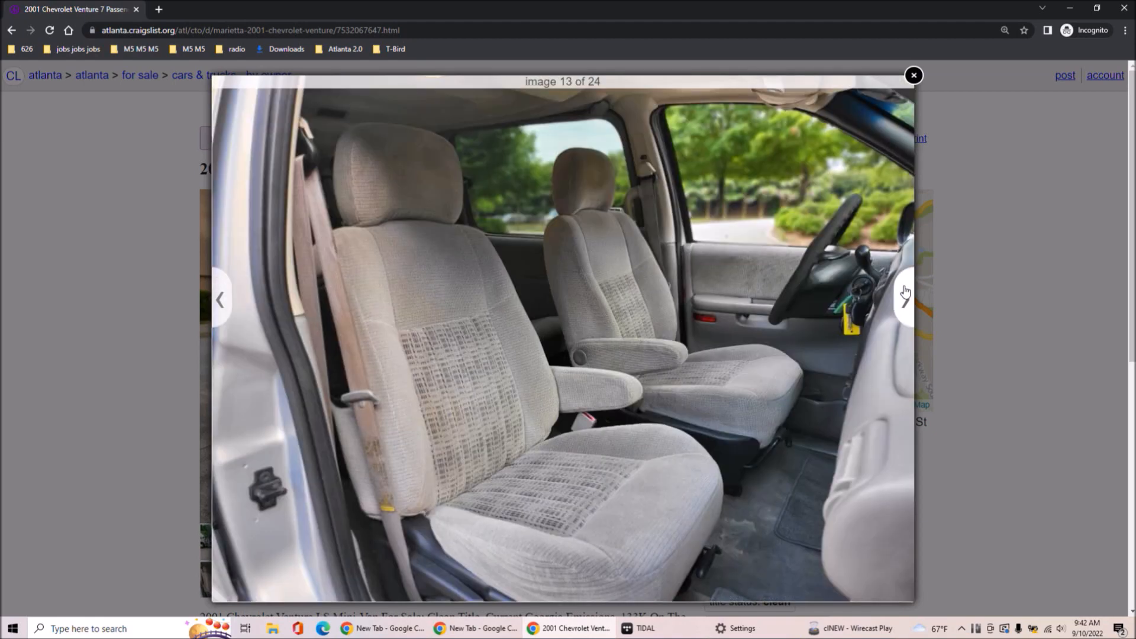
click(906, 296)
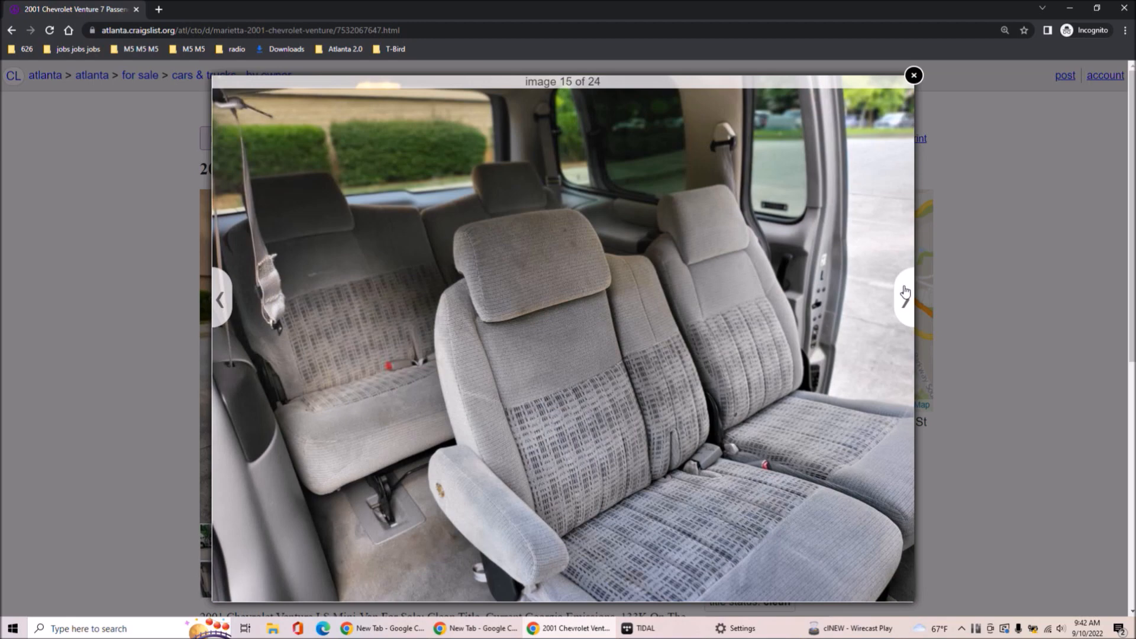
click(905, 300)
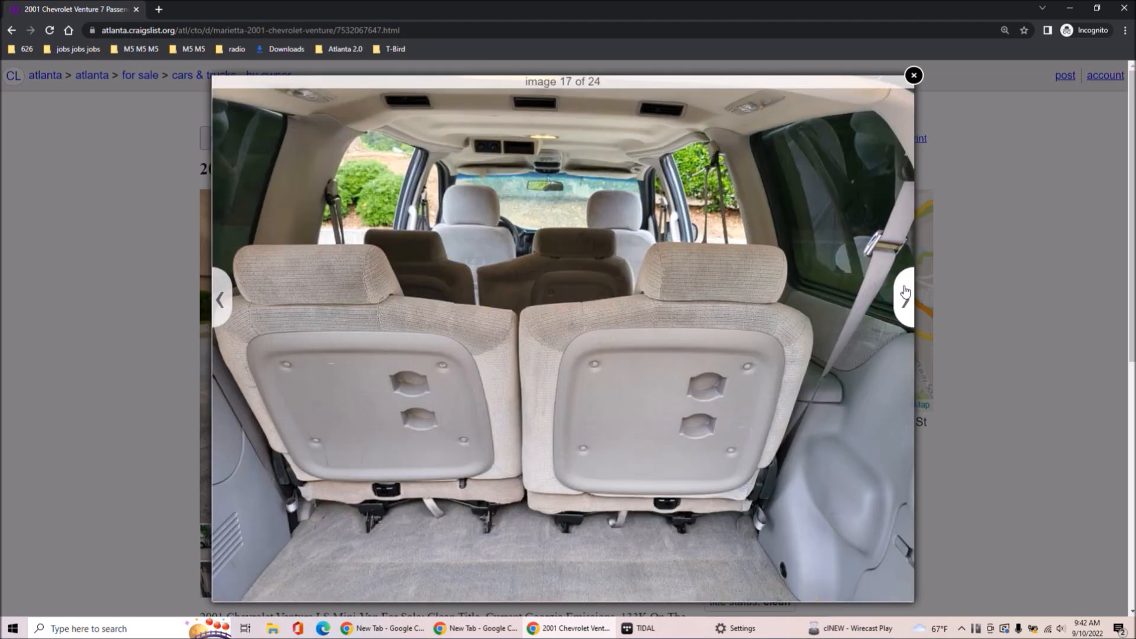
click(904, 298)
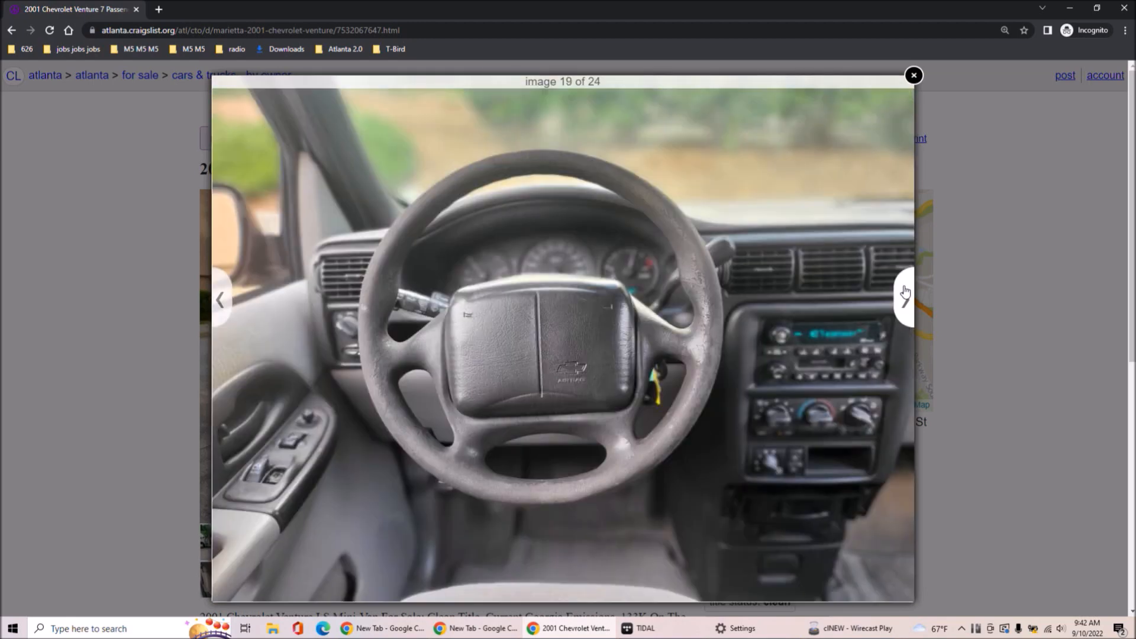
click(905, 301)
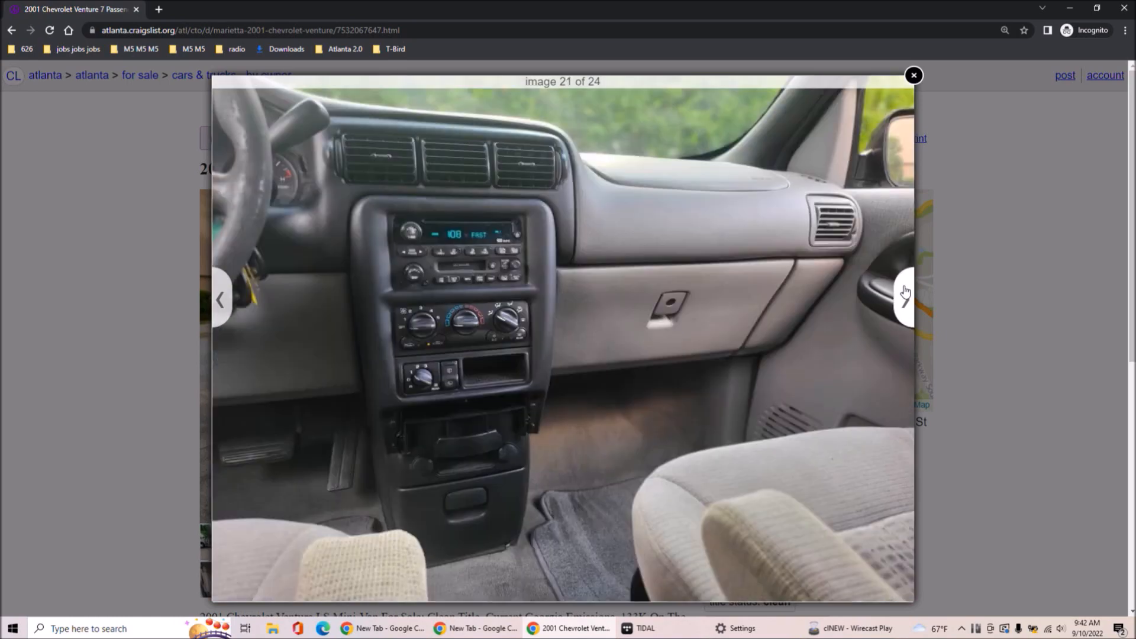
click(905, 299)
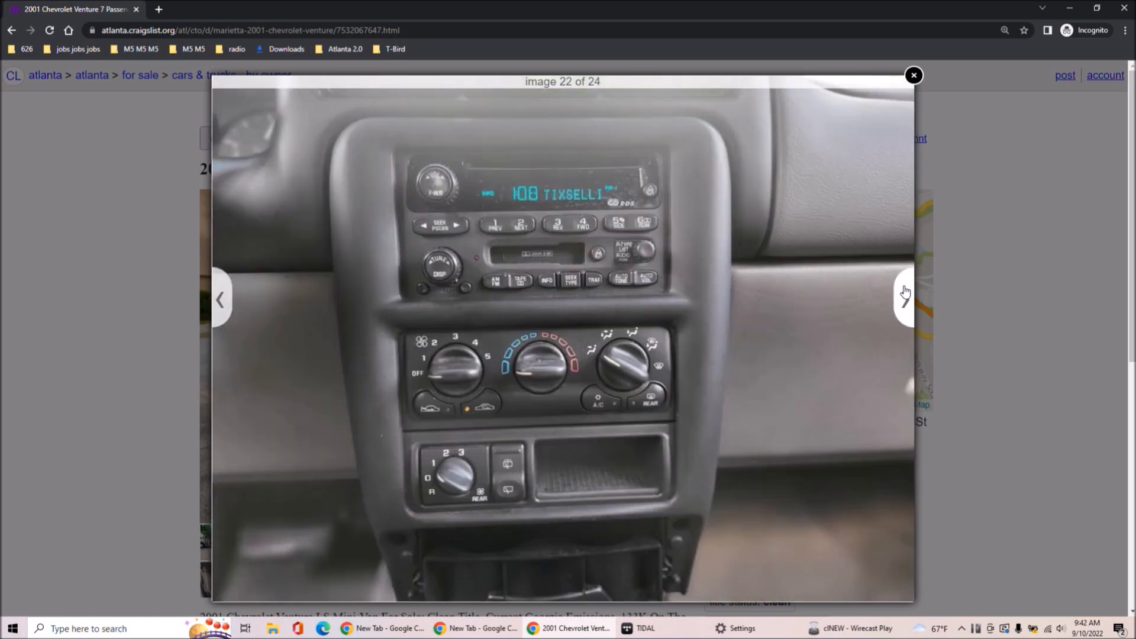
click(906, 298)
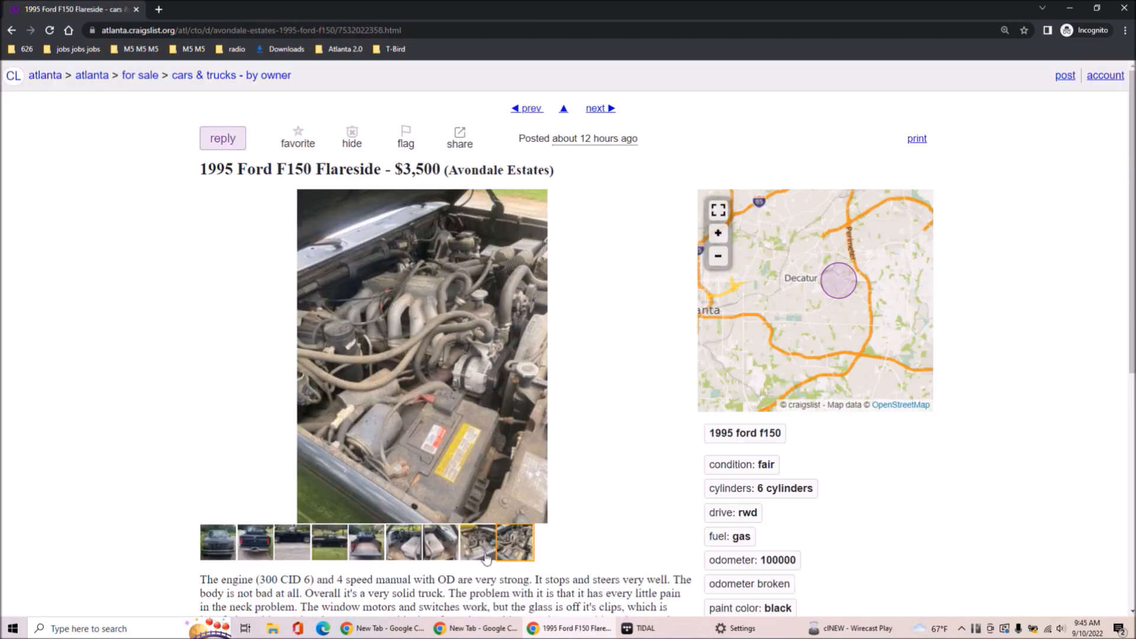
Return to the by-owner results and open the 1997 Lincoln Town Car from Alpharetta
click(404, 543)
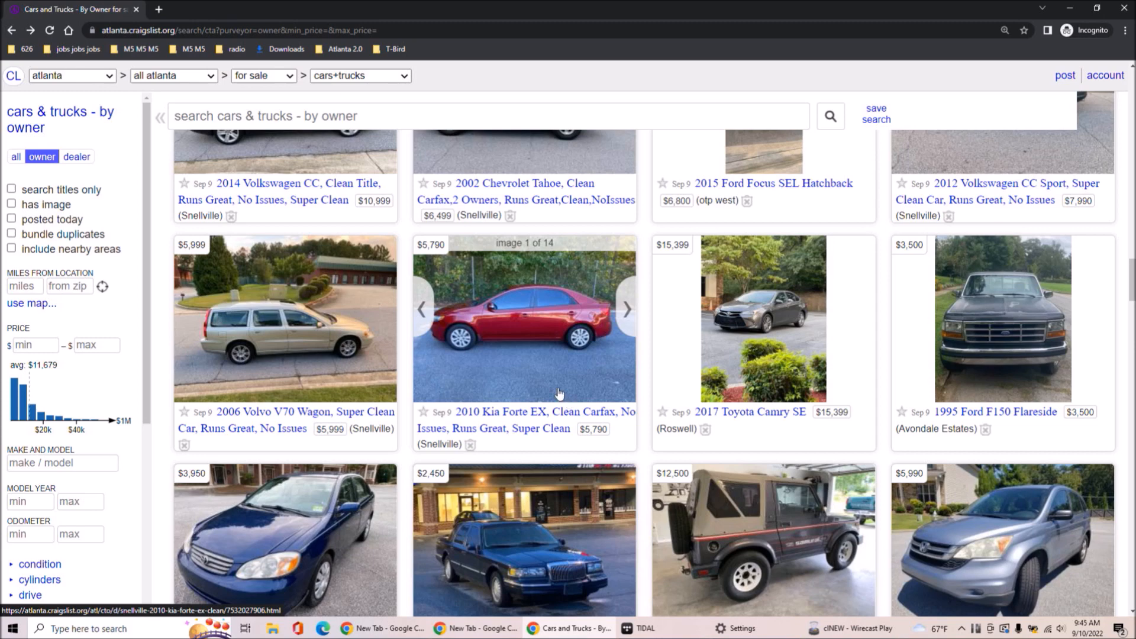
click(518, 558)
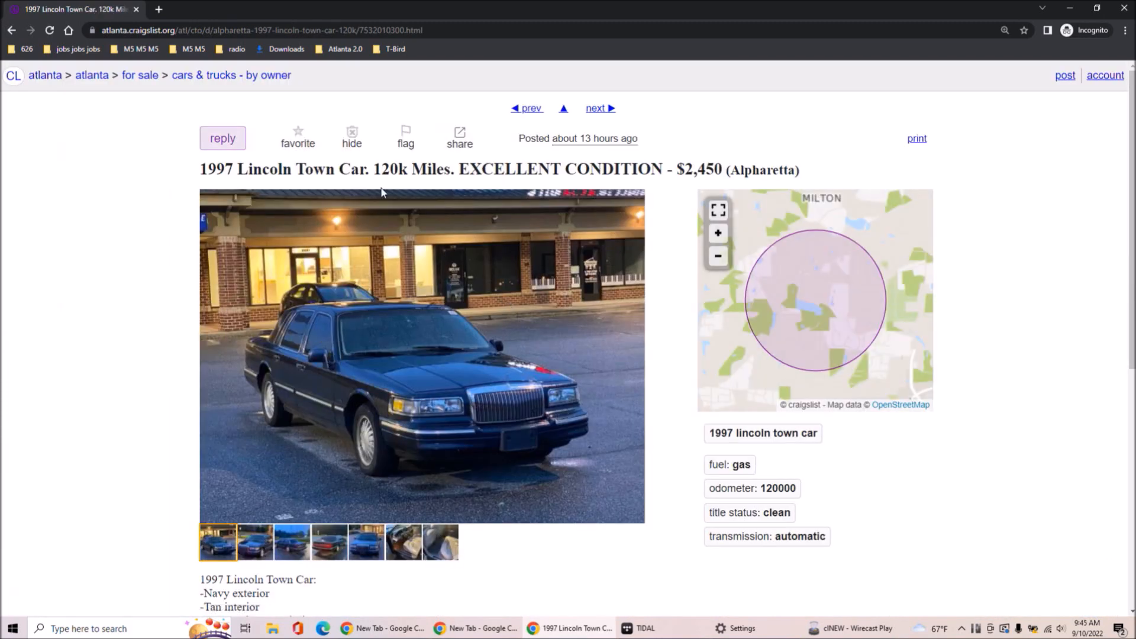
Highlight the Lincoln's title, then view its rear-seat and front-seat interior photos (image 6 of 7)
drag(371, 169, 721, 168)
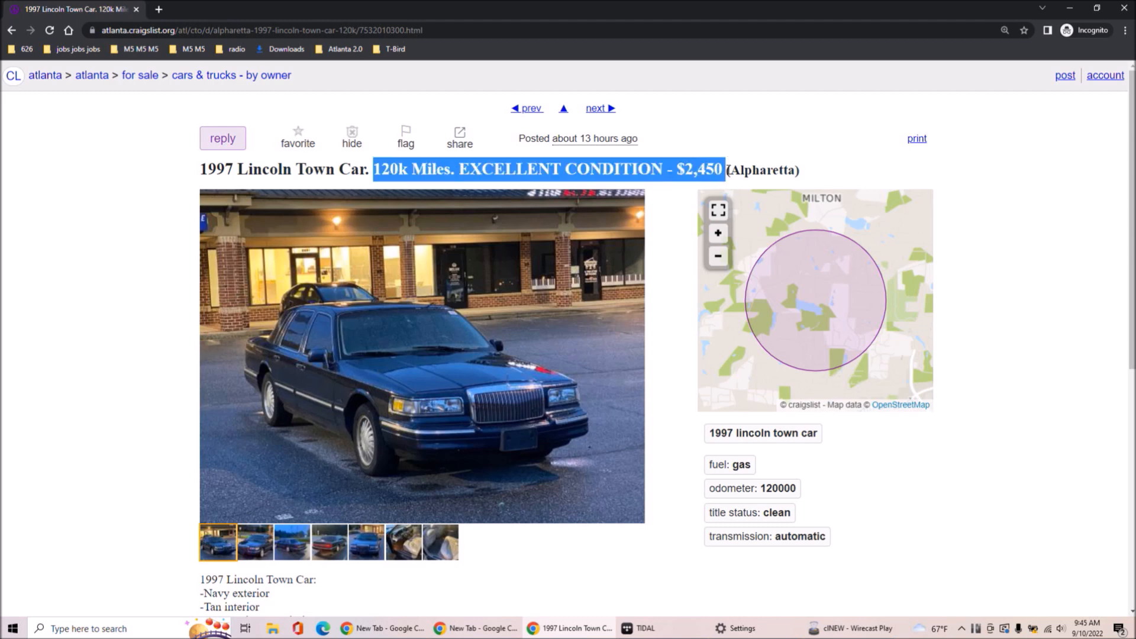
mouse_move(697, 354)
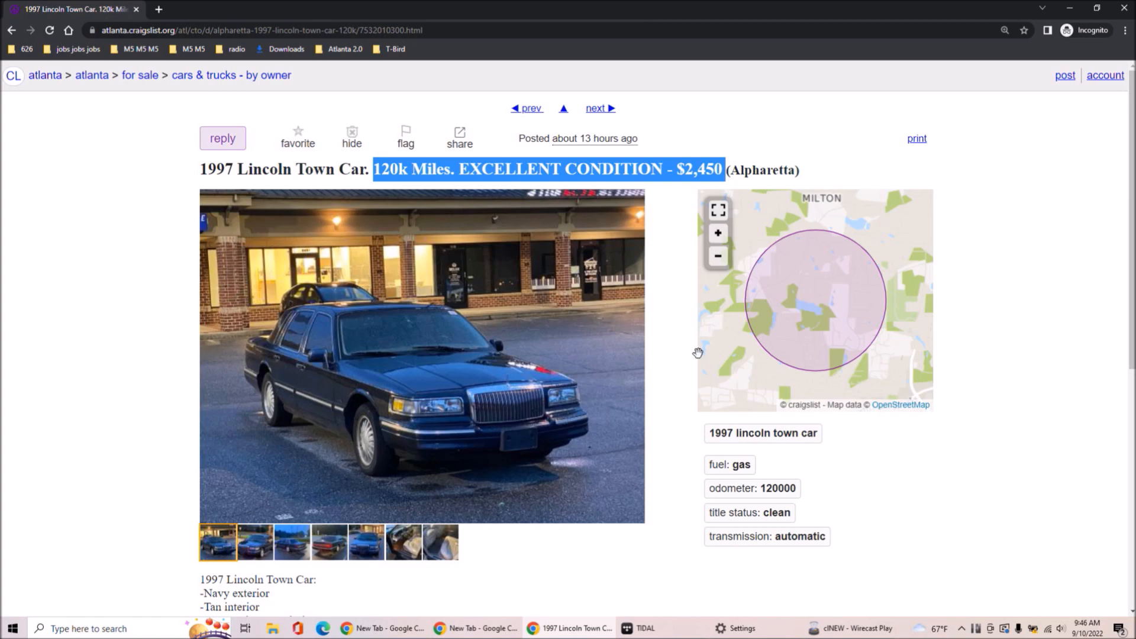
click(439, 545)
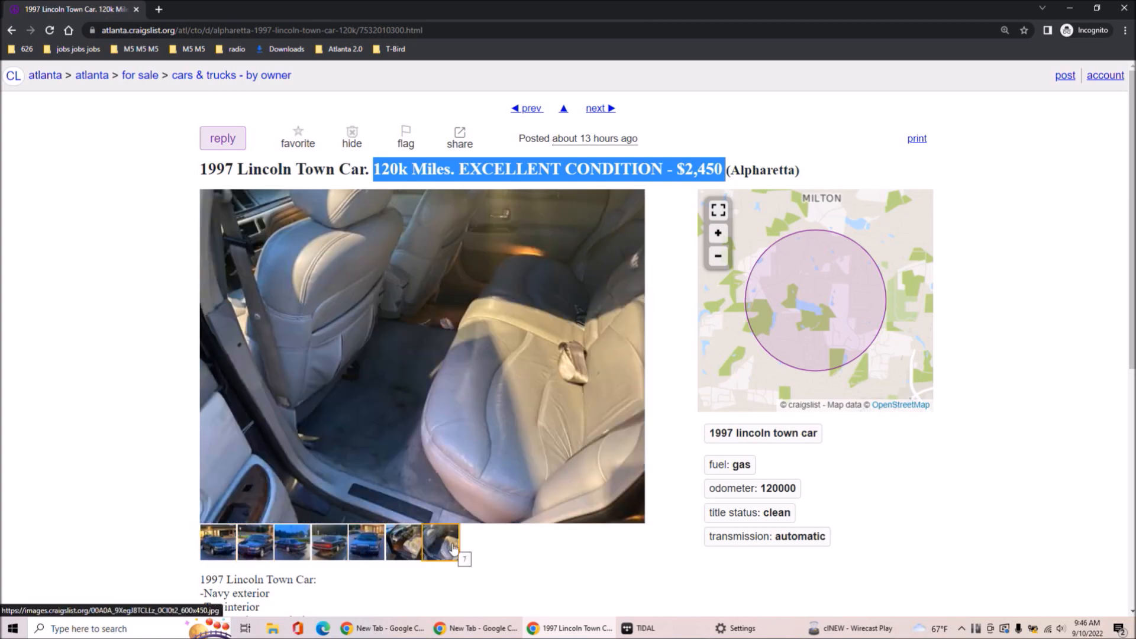
click(395, 545)
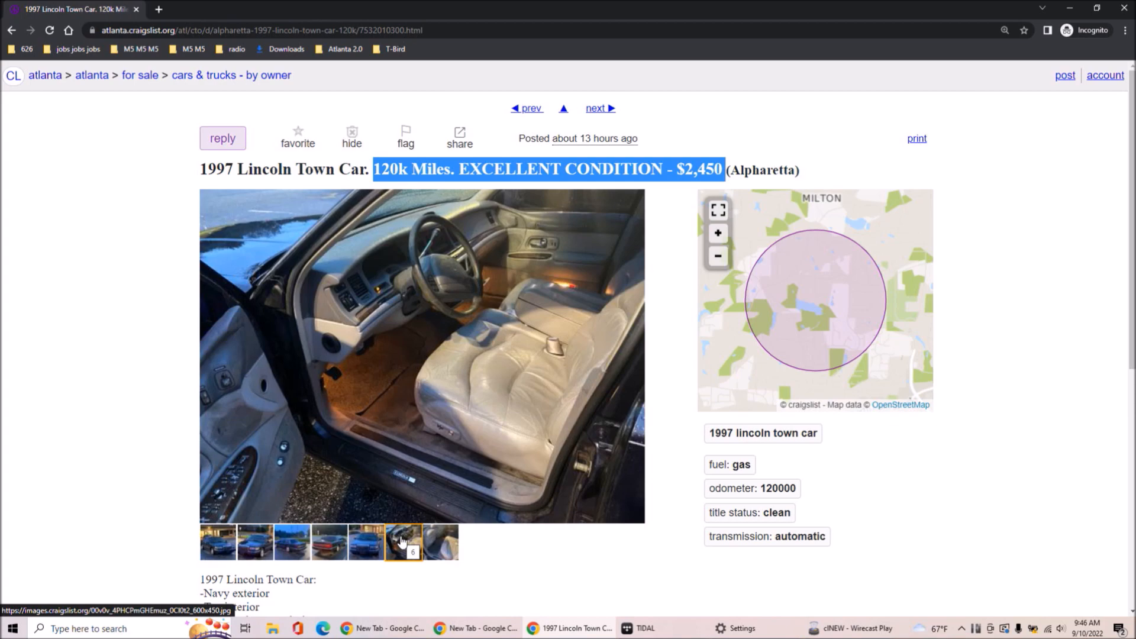
Scroll to the Lincoln's description and highlight the Navy exterior, Tan interior and Automatic lines
scroll(down, 3)
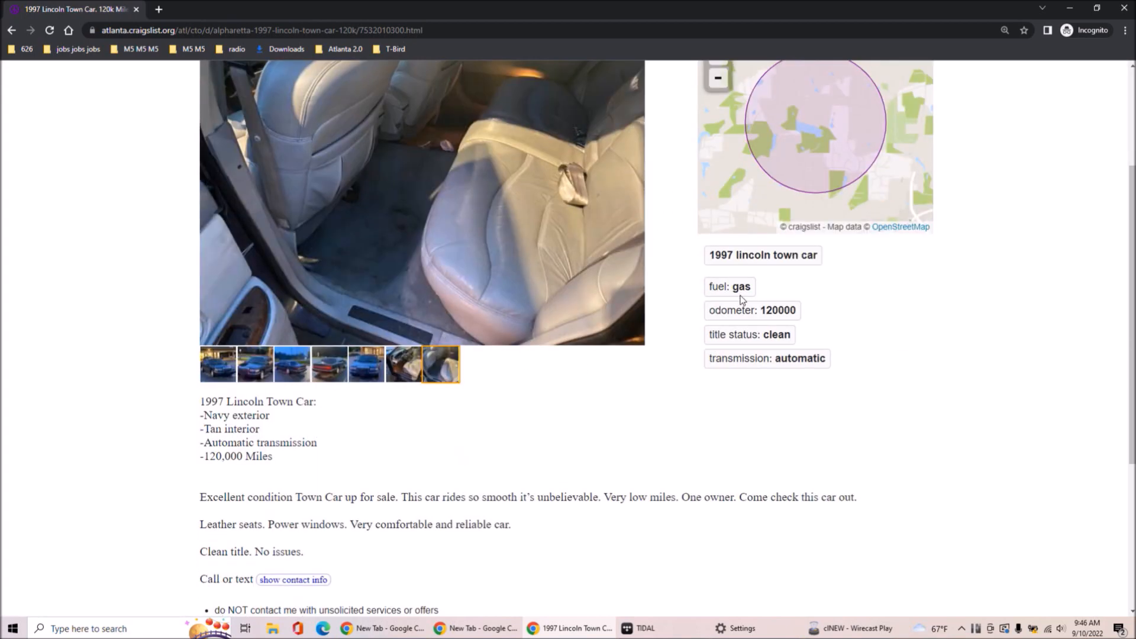
click(403, 364)
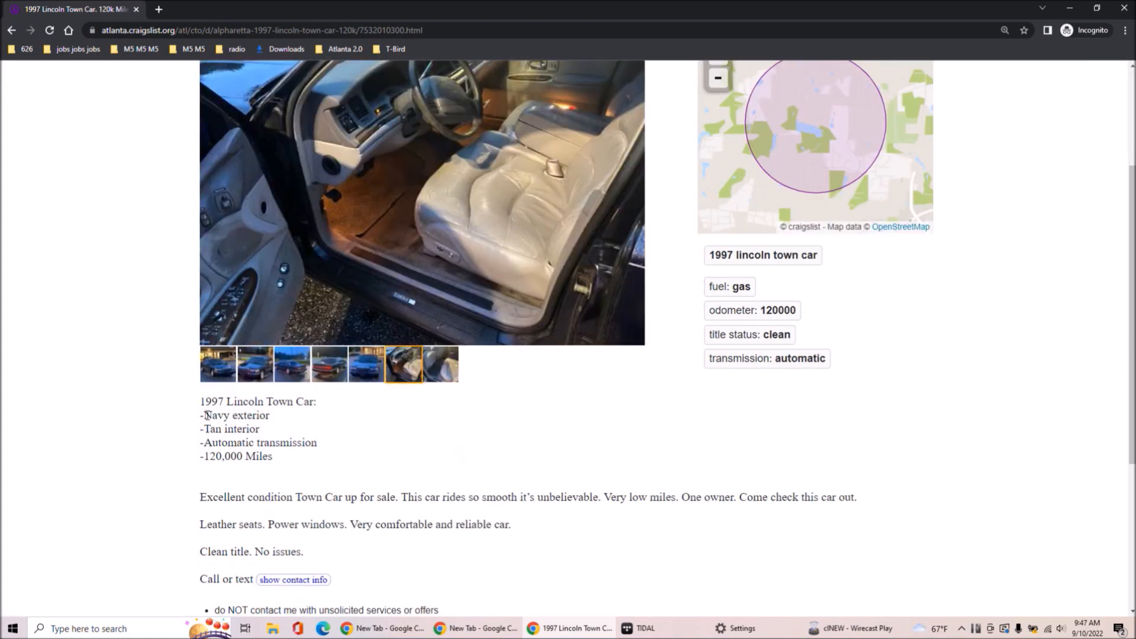
drag(201, 415, 255, 442)
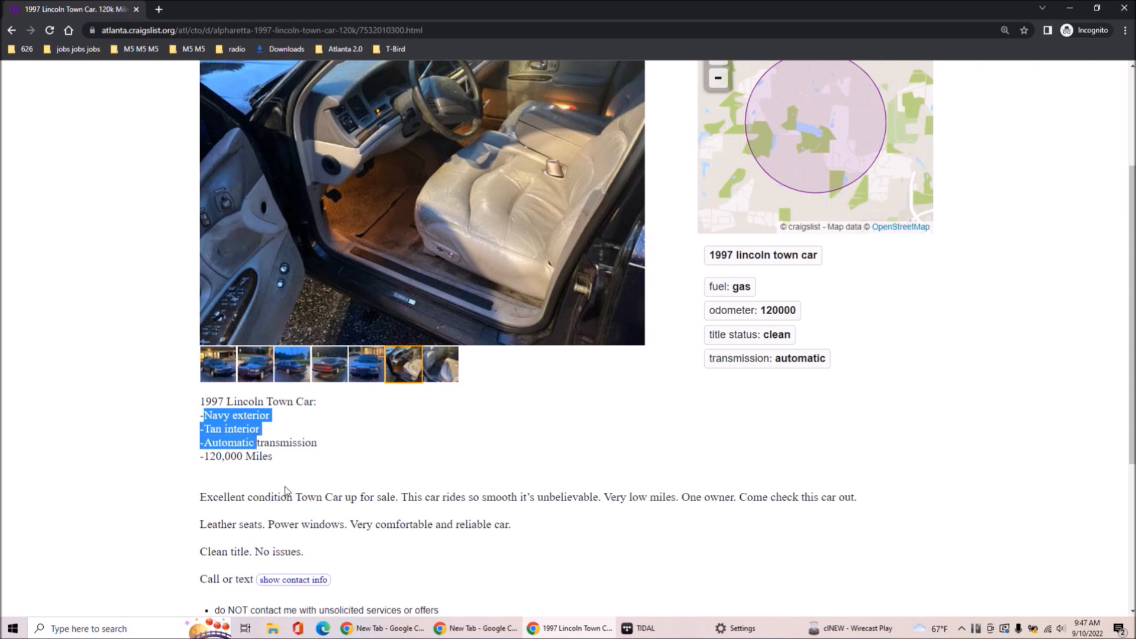
mouse_move(253, 485)
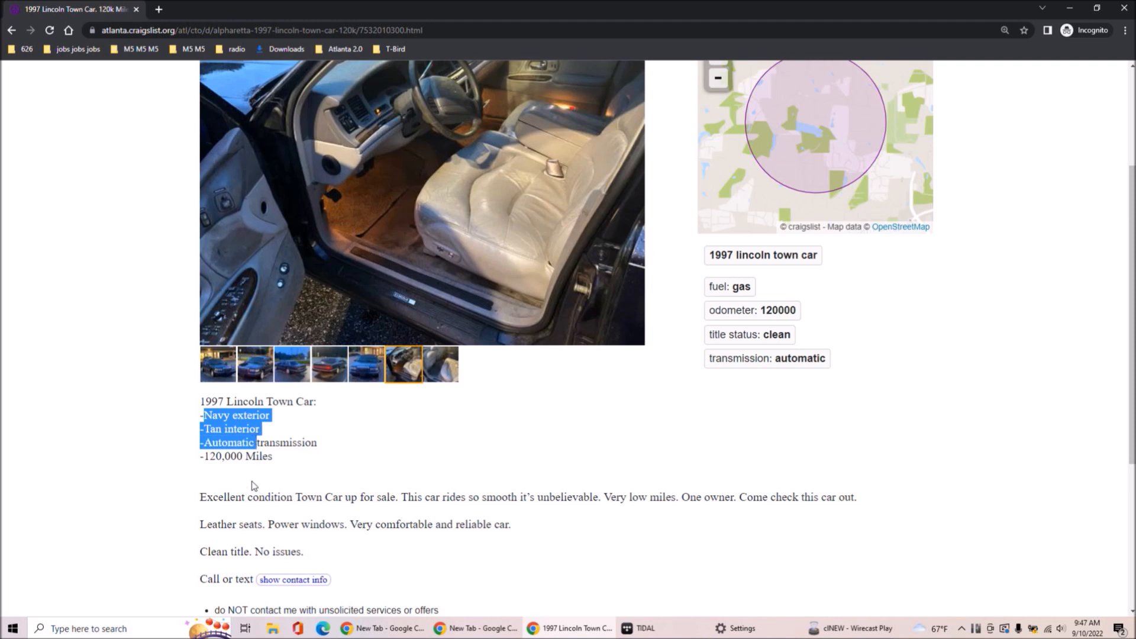
mouse_move(546, 487)
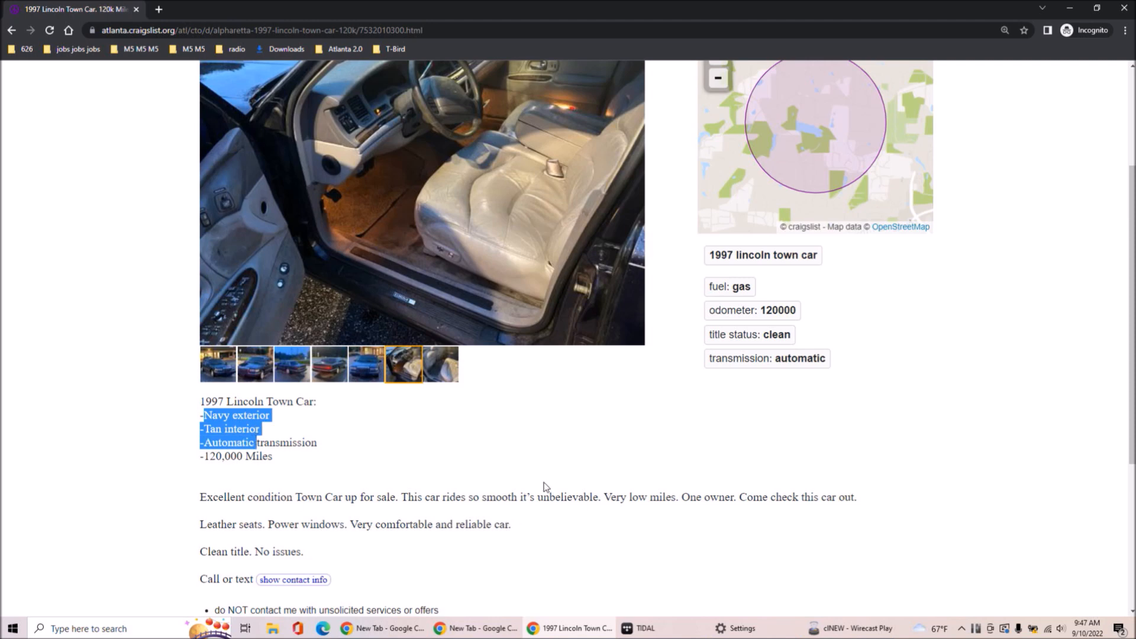
mouse_move(343, 541)
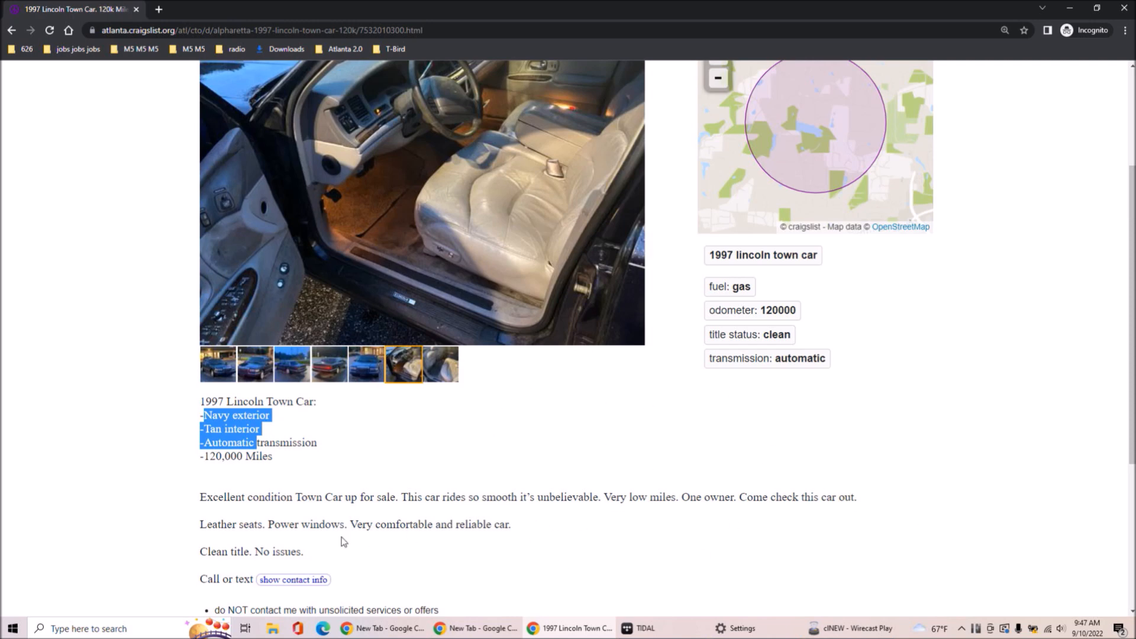
drag(248, 524, 511, 524)
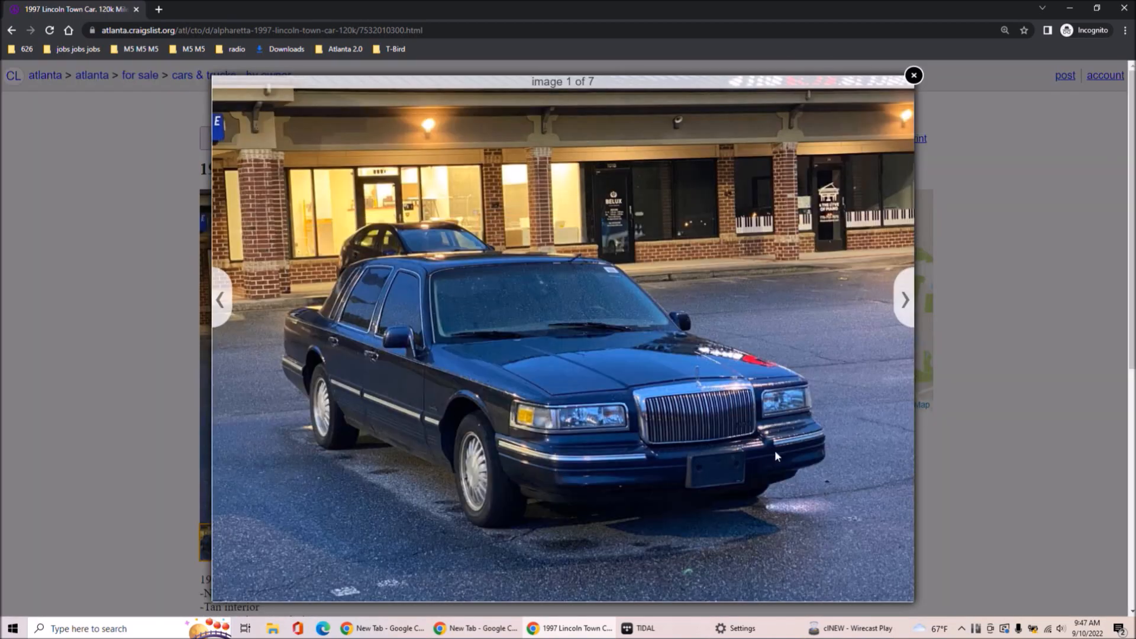
Close the image viewer and reopen the Lincoln's gallery at the navy exterior photo
click(913, 75)
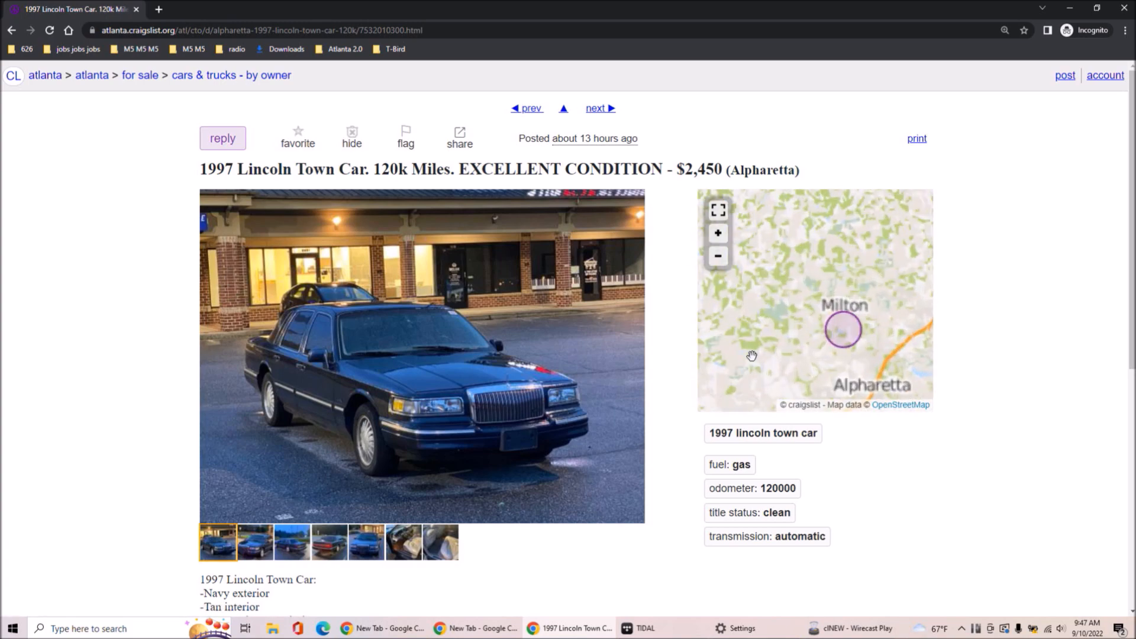
click(421, 355)
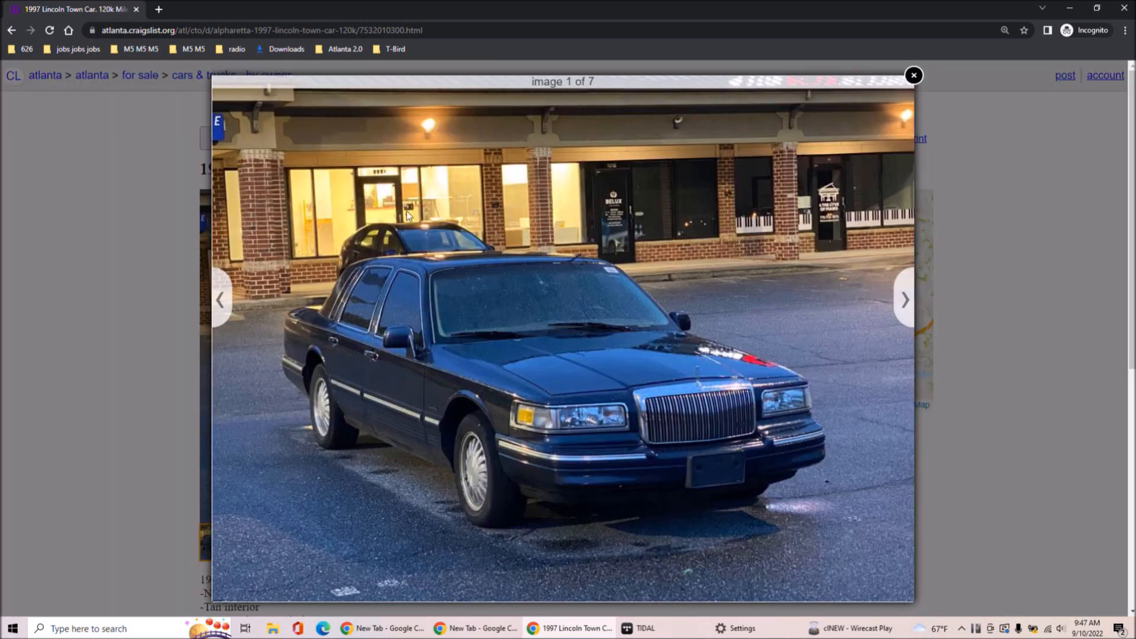